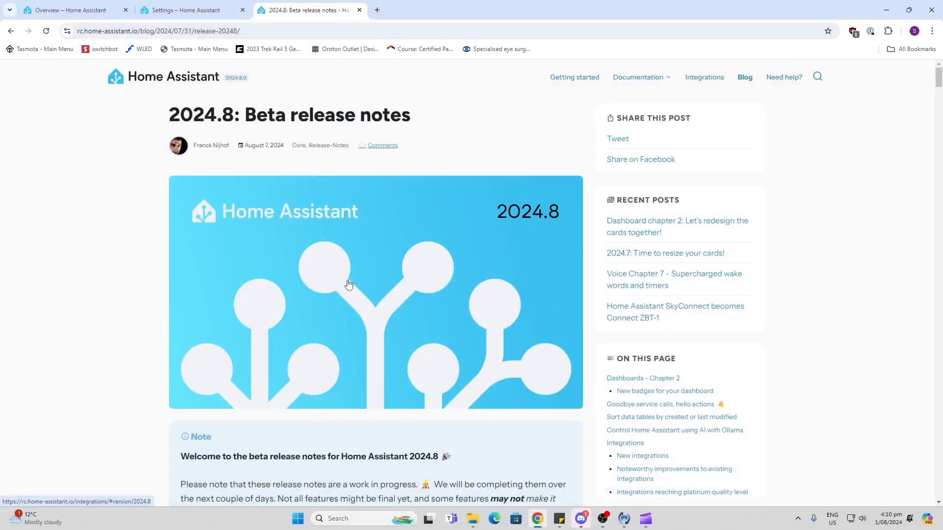
Scroll past the hero image and beta note to the contents list and Dashboards – Chapter 2.
scroll(down, 3)
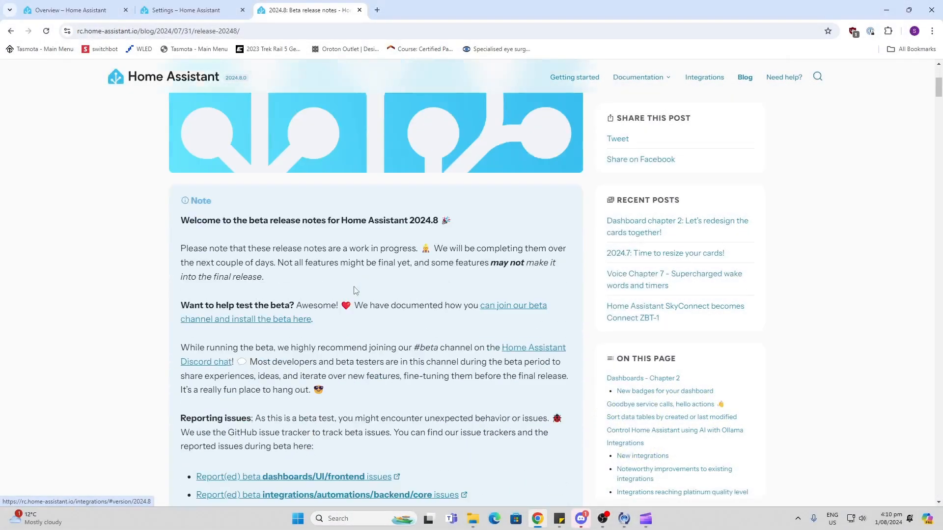
scroll(down, 3)
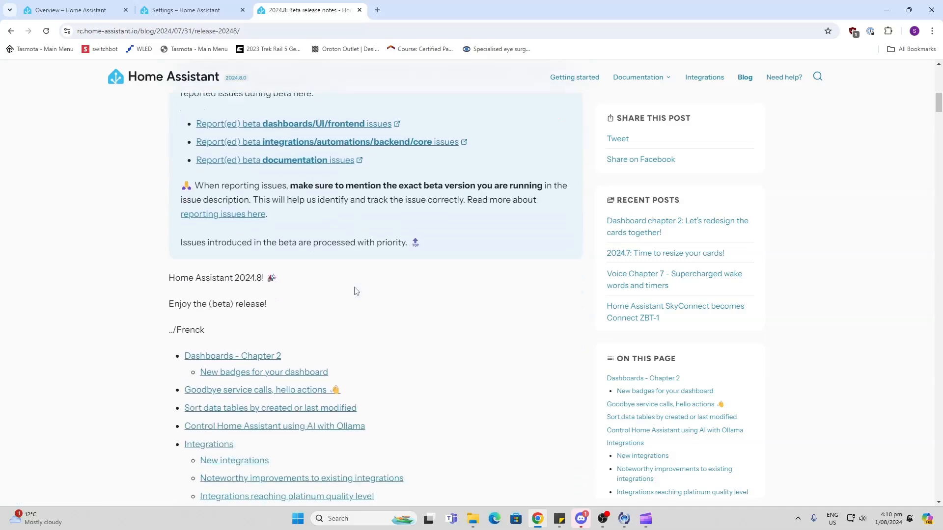
scroll(down, 3)
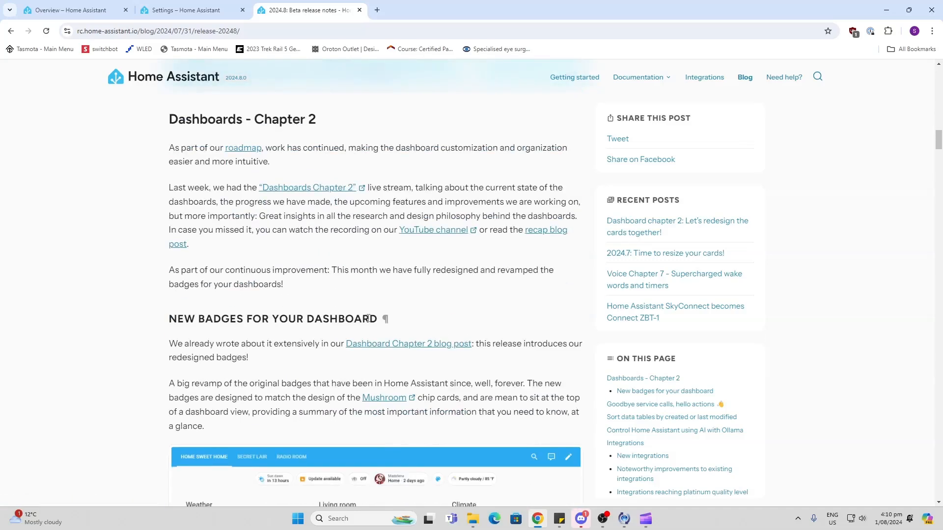
mouse_move(271, 189)
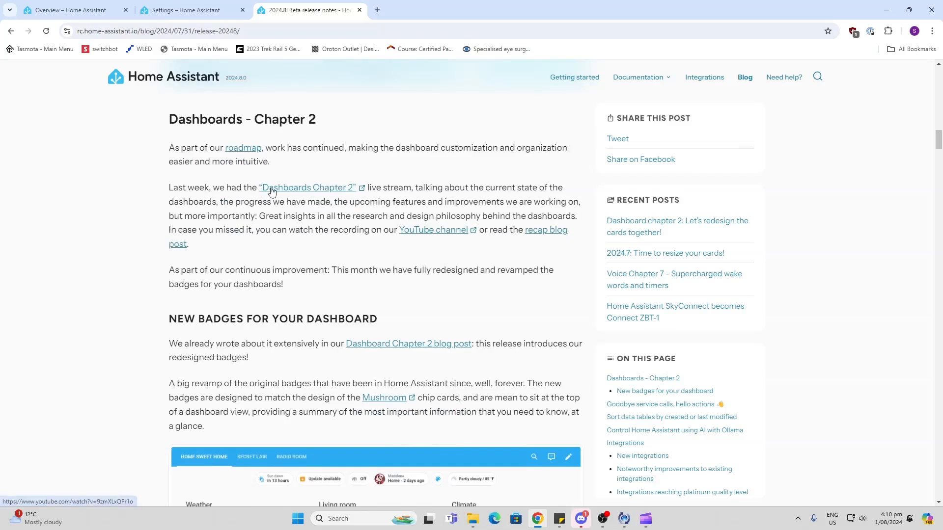
mouse_move(287, 226)
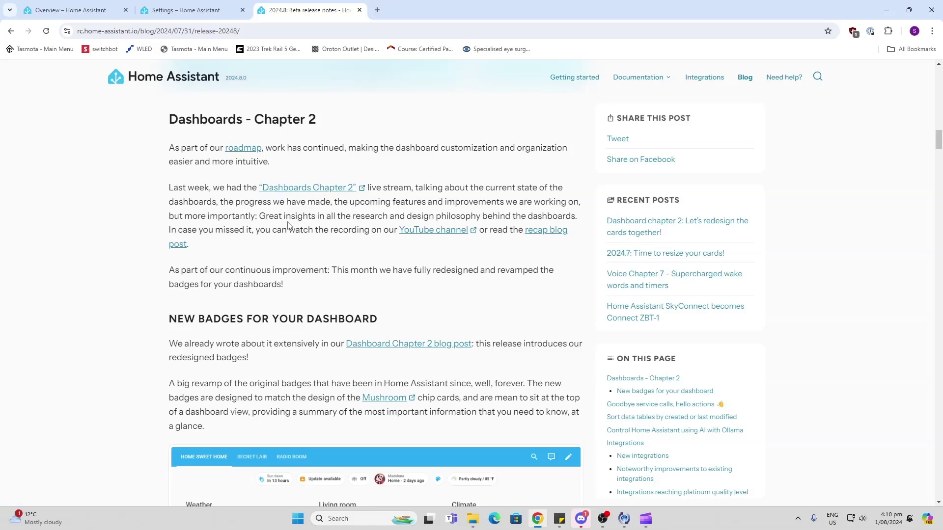
Scroll through Dashboards – Chapter 2 and New badges to 'Goodbye service calls, hello actions'.
scroll(down, 3)
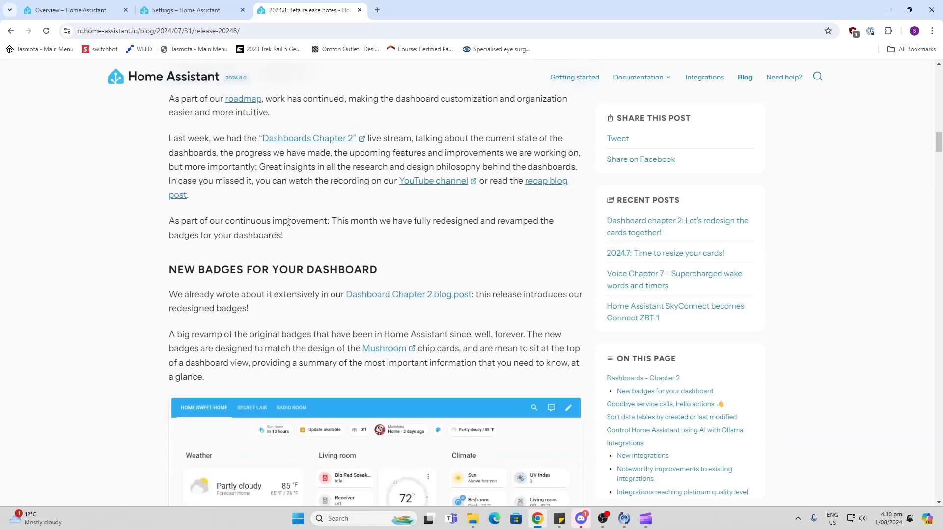
scroll(down, 3)
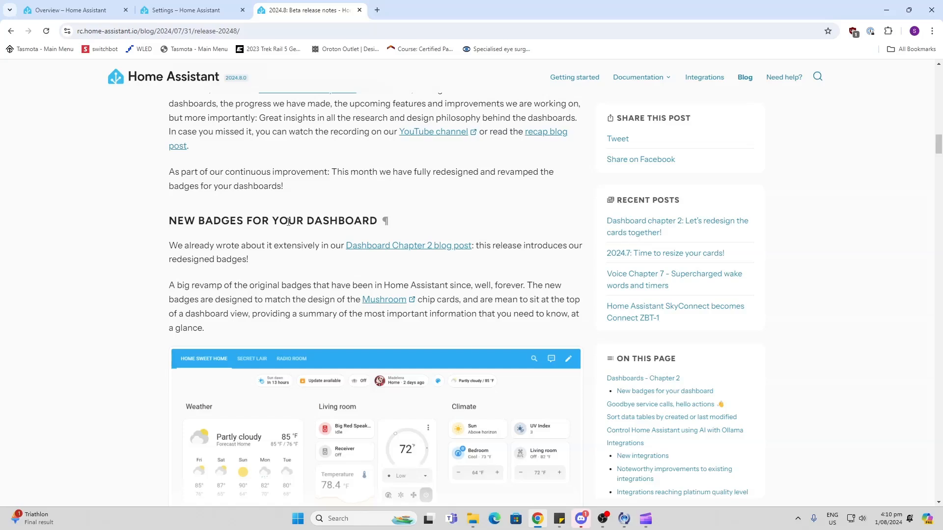
scroll(down, 3)
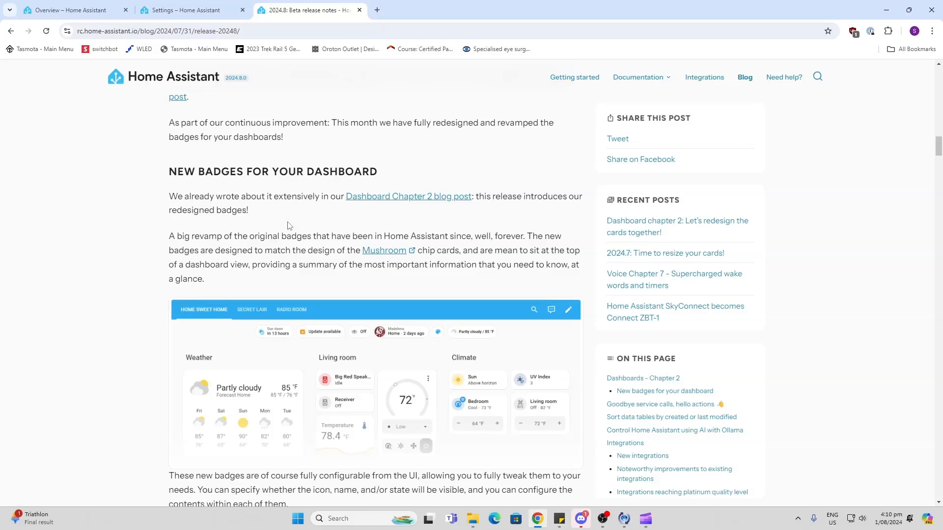
scroll(down, 3)
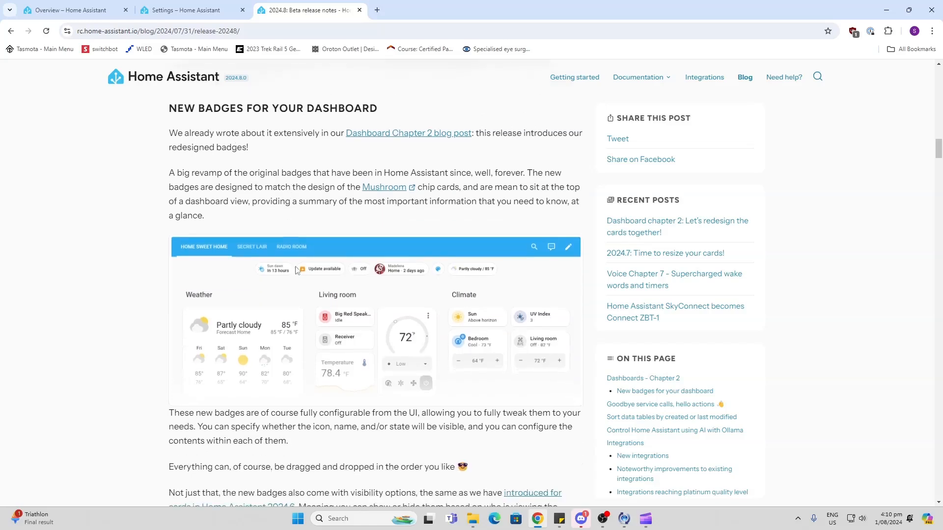
mouse_move(259, 162)
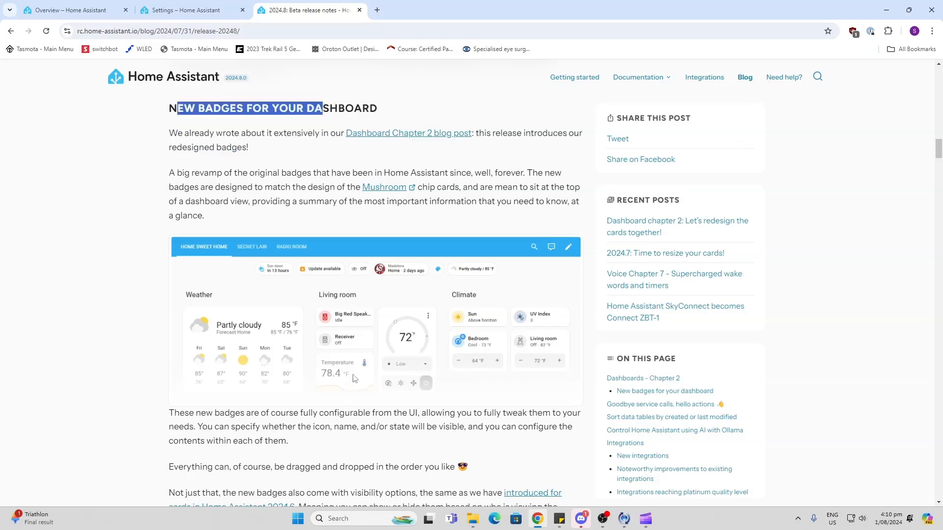
mouse_move(274, 272)
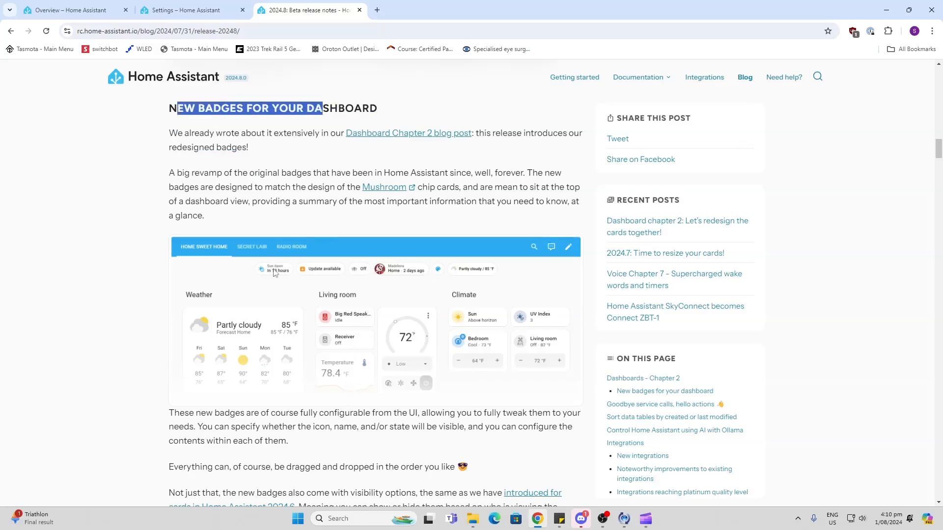
mouse_move(309, 270)
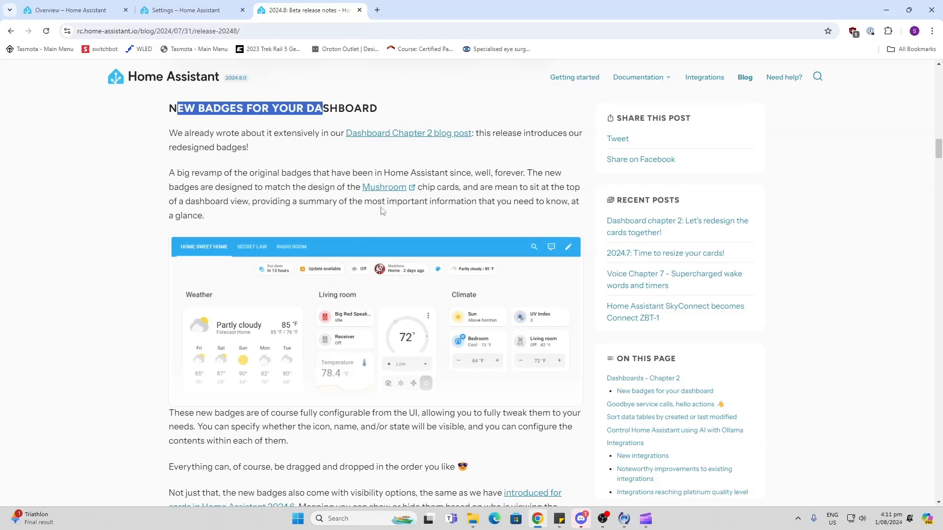
mouse_move(401, 272)
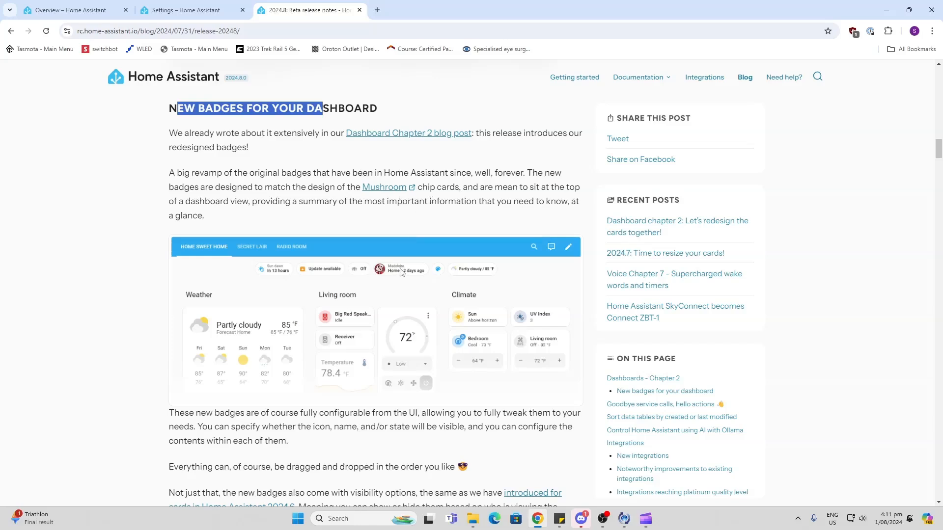
mouse_move(451, 276)
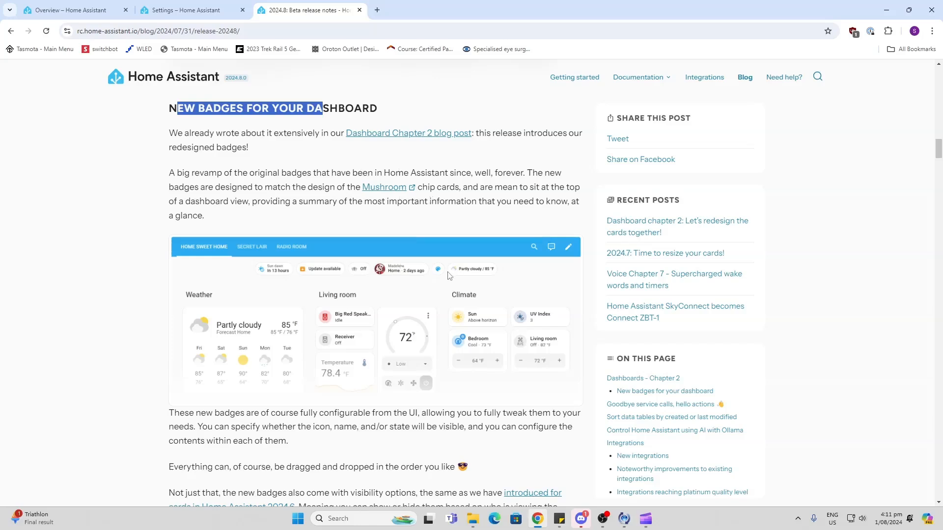
mouse_move(385, 271)
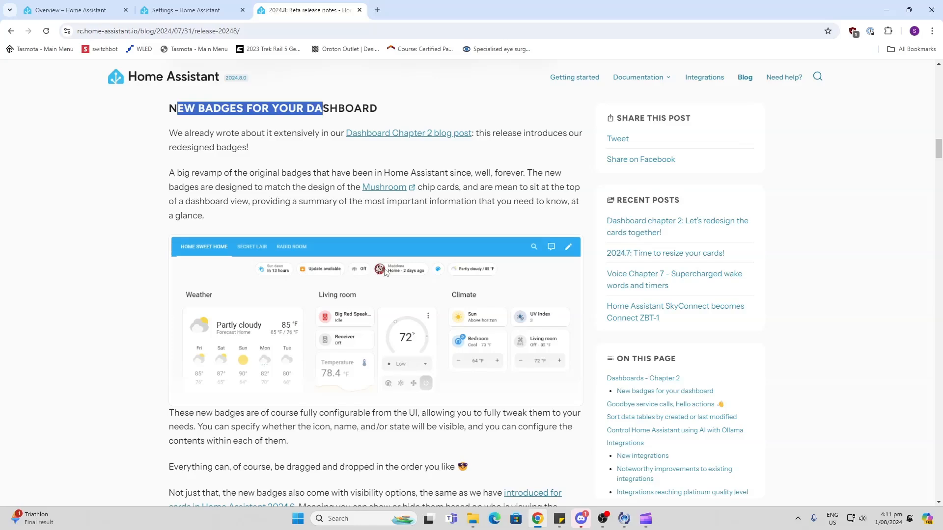
scroll(down, 3)
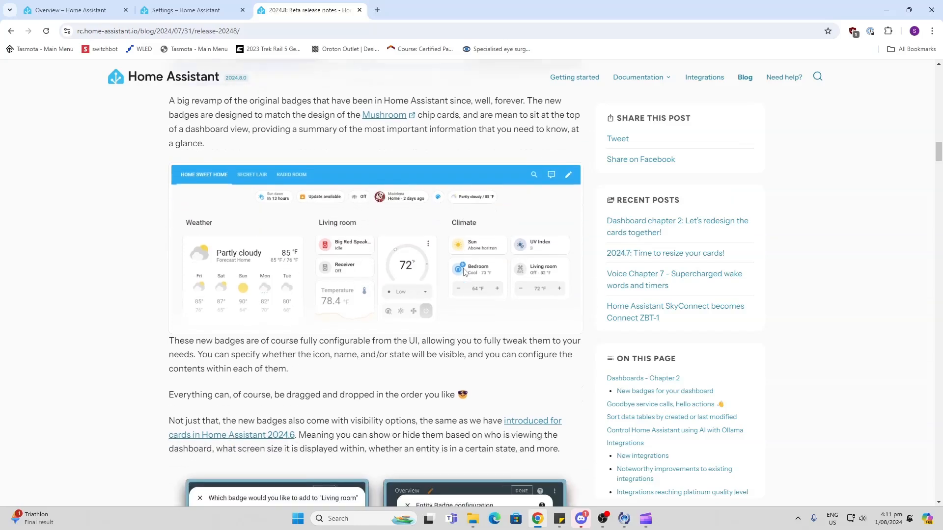
scroll(down, 3)
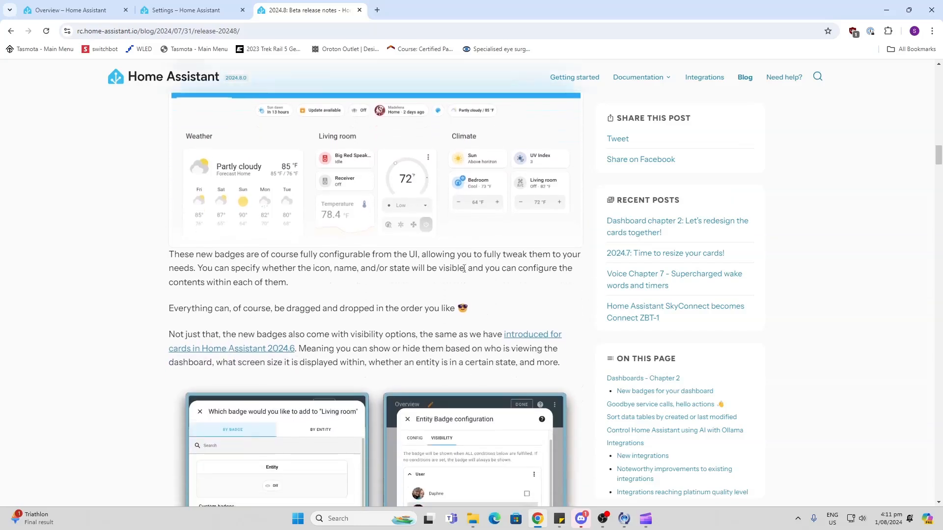
scroll(down, 3)
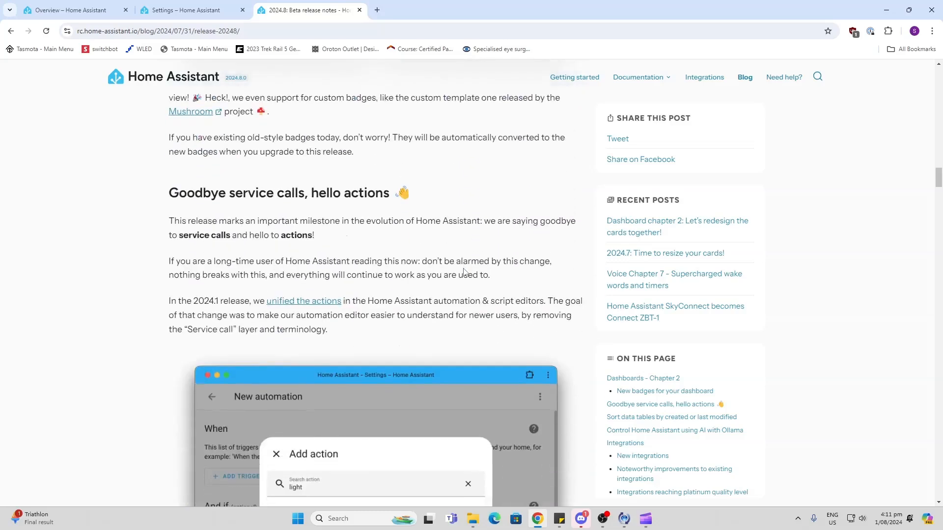
Scroll through the services-to-actions section and Important YAML box to 'Sort data tables'.
scroll(down, 3)
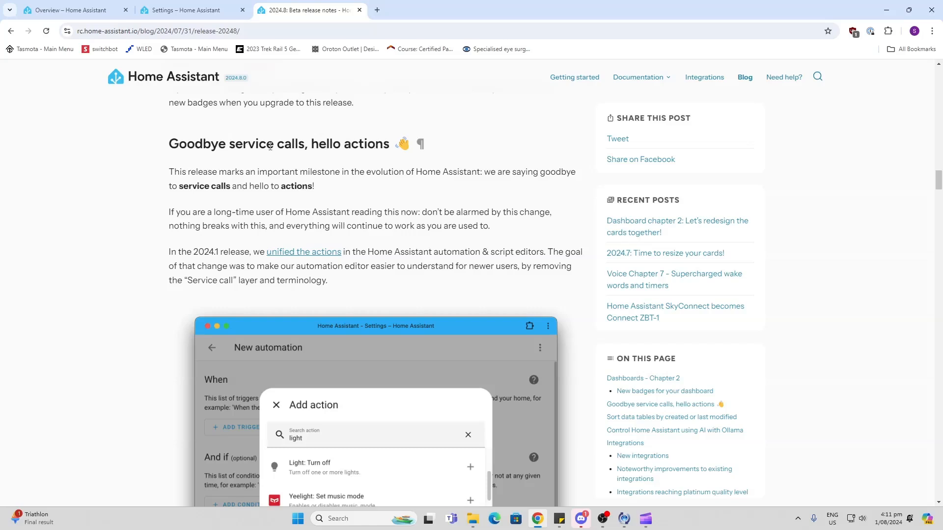
scroll(down, 3)
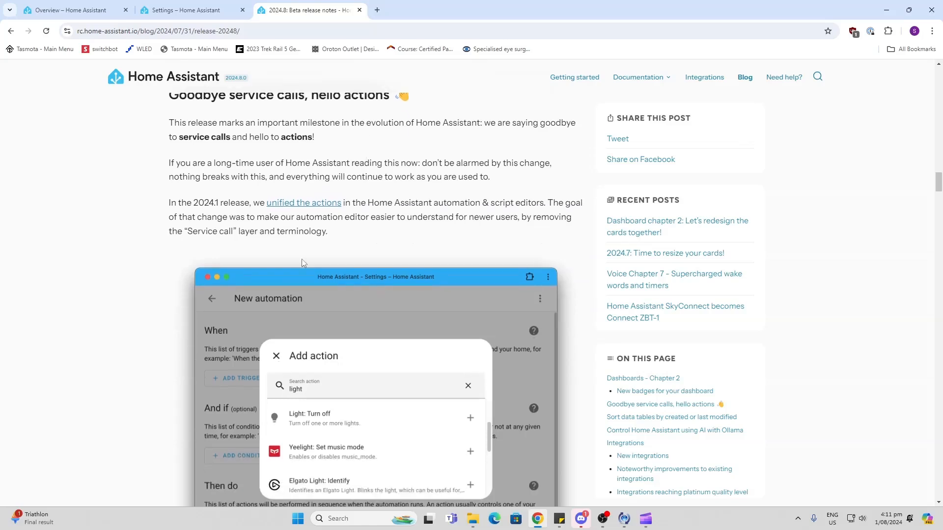
mouse_move(317, 355)
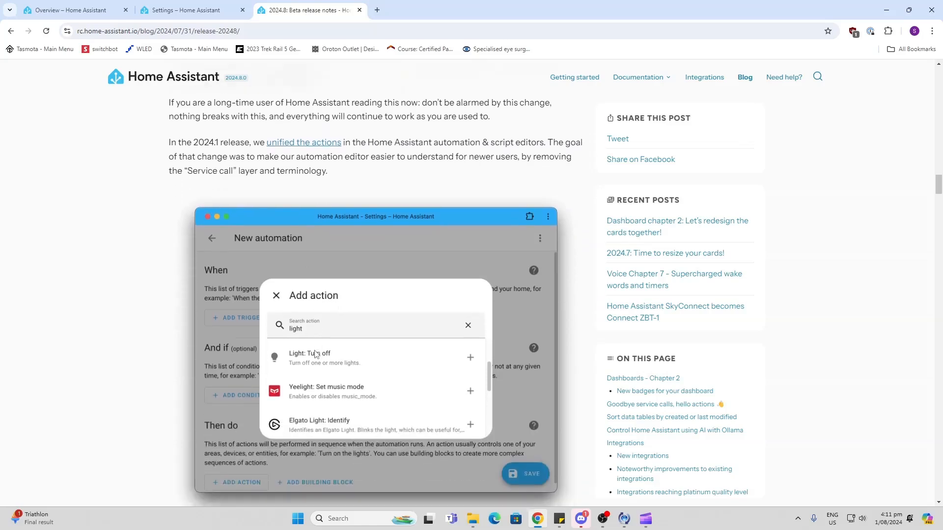
scroll(down, 3)
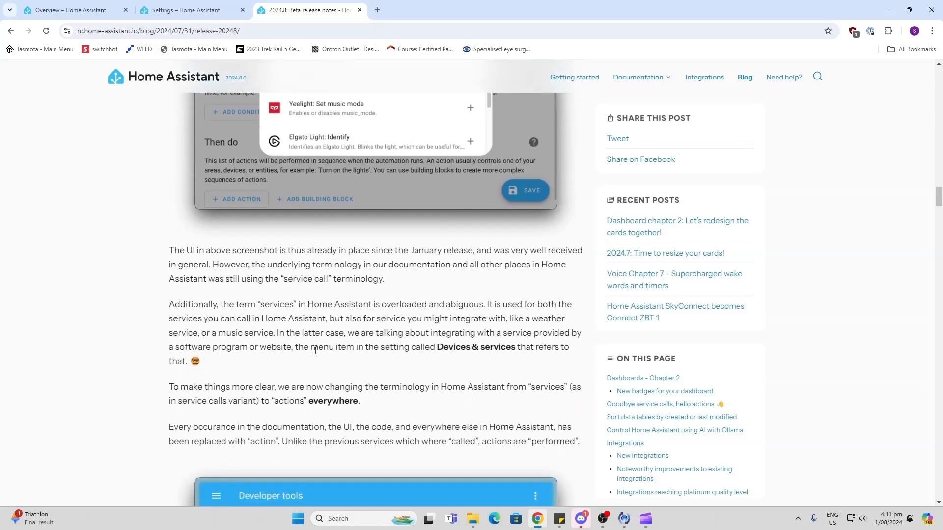
scroll(down, 3)
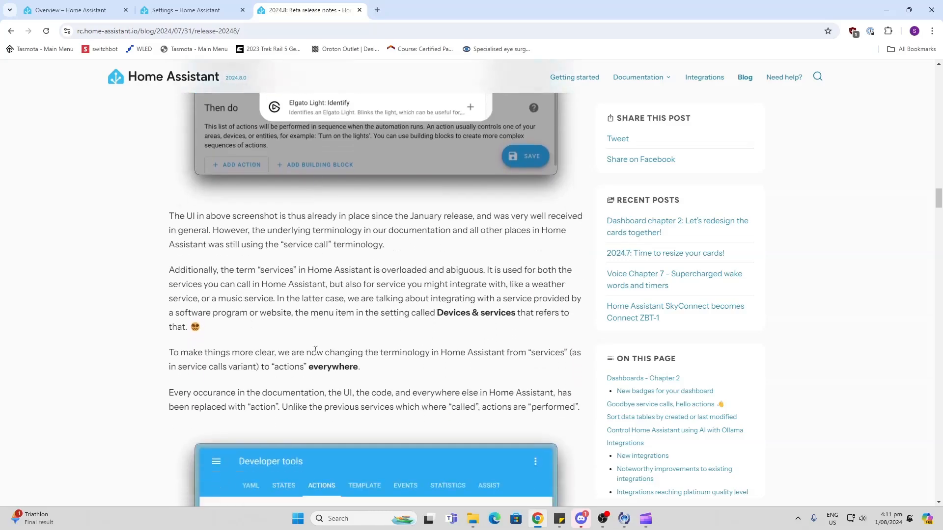
scroll(down, 3)
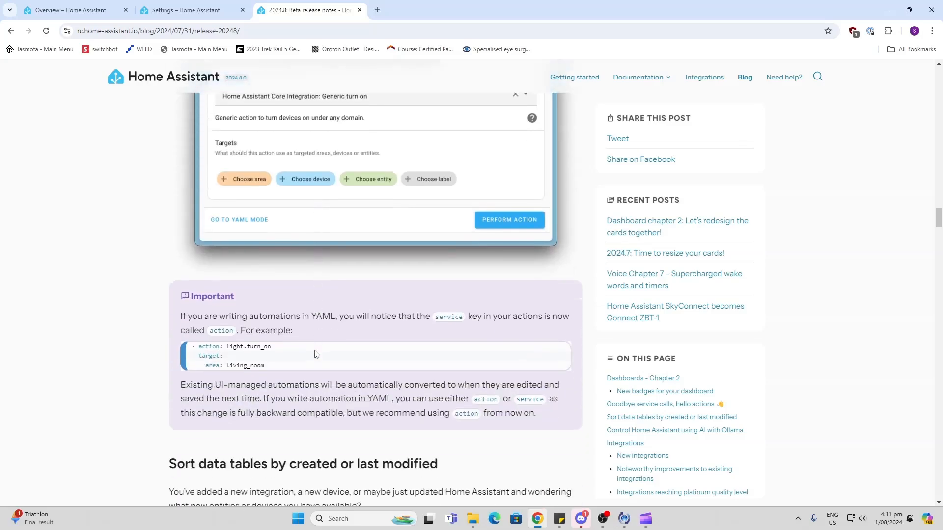
scroll(down, 3)
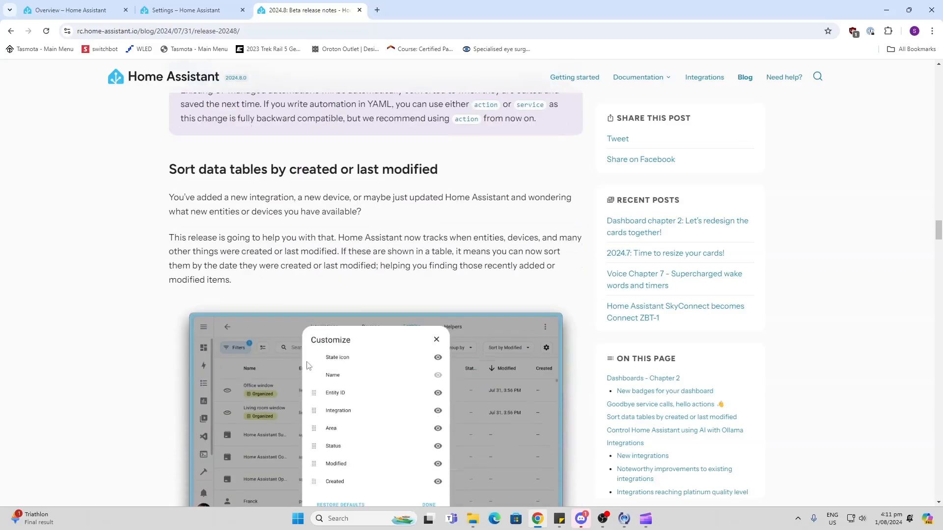
mouse_move(272, 173)
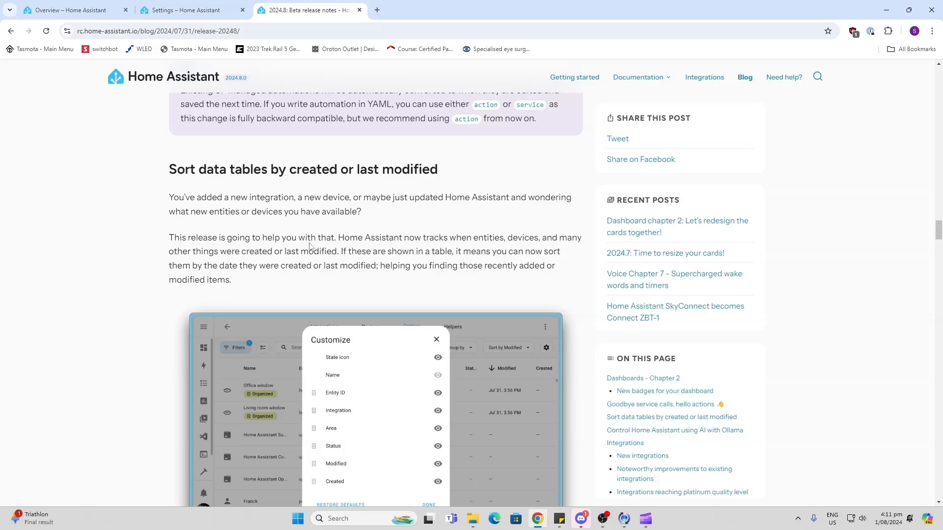
Scroll past the sort-data-tables screenshot to the 'Control Home Assistant using AI with Ollama' heading.
scroll(up, 3)
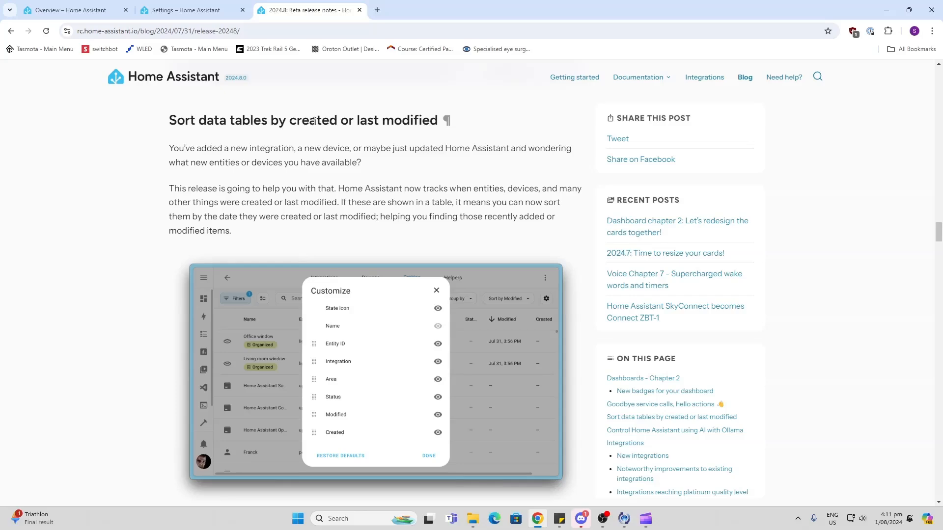
scroll(down, 3)
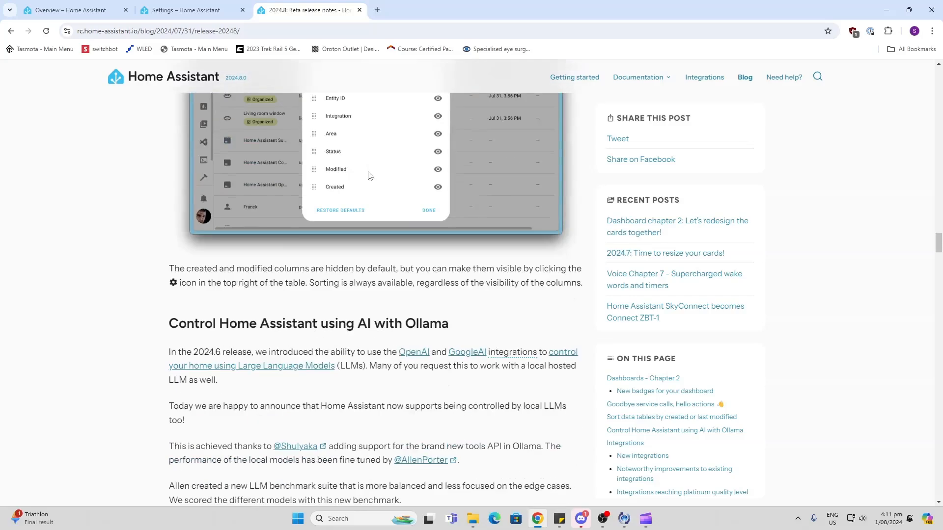
Scroll through the Ollama section and benchmark results to the Llama3.1 iteration chart.
scroll(down, 3)
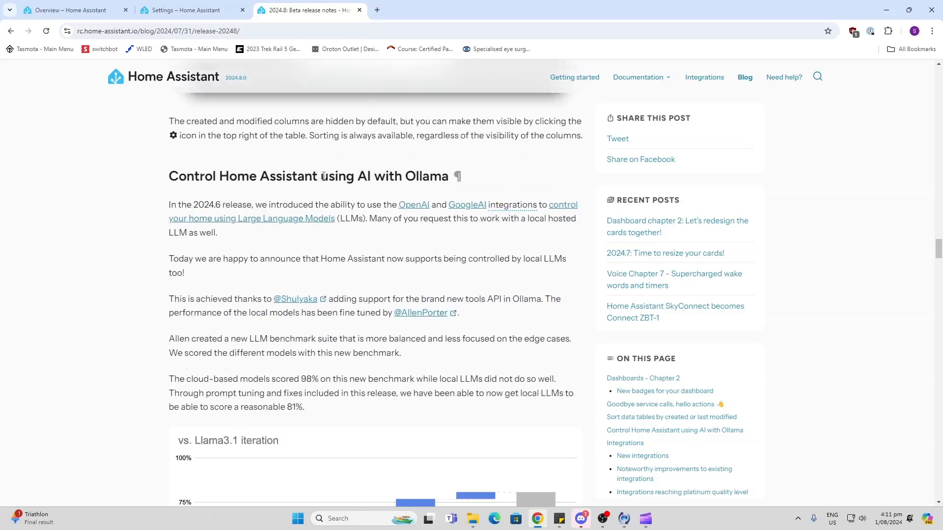
scroll(down, 3)
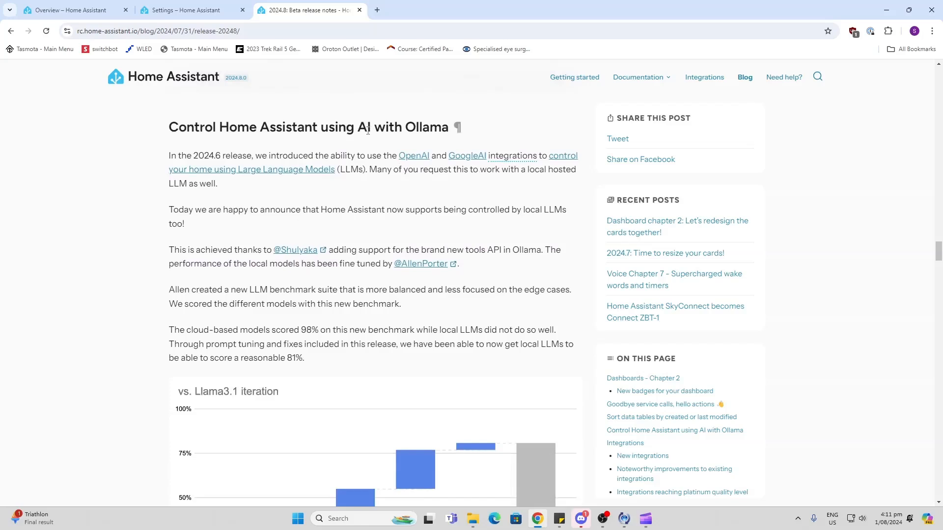
mouse_move(353, 206)
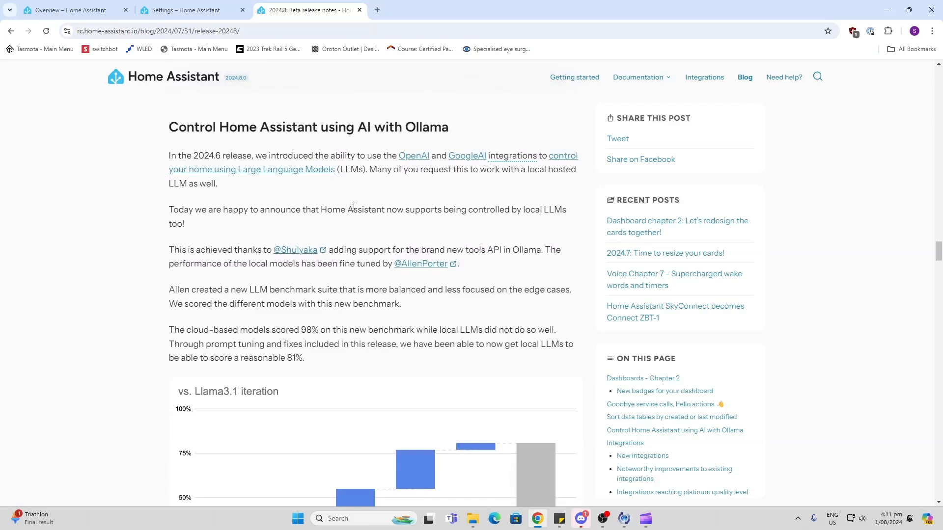
scroll(down, 3)
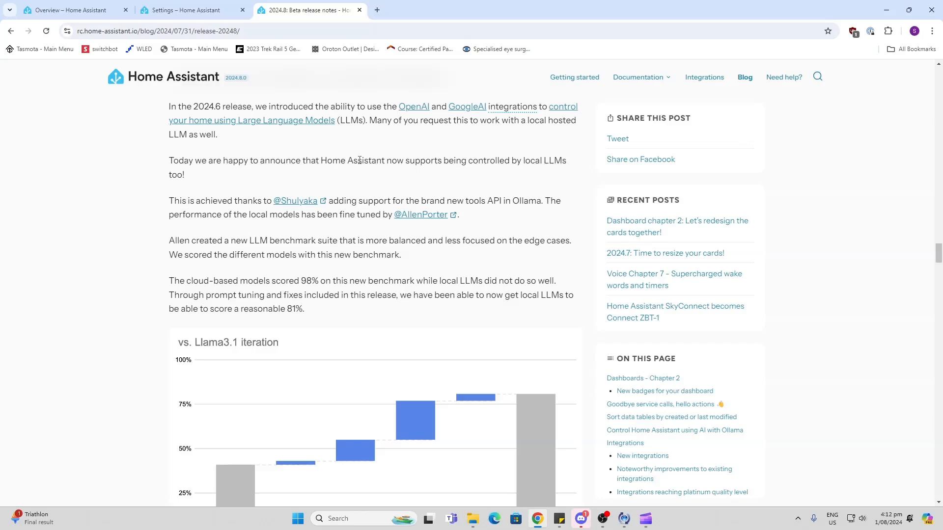
mouse_move(338, 144)
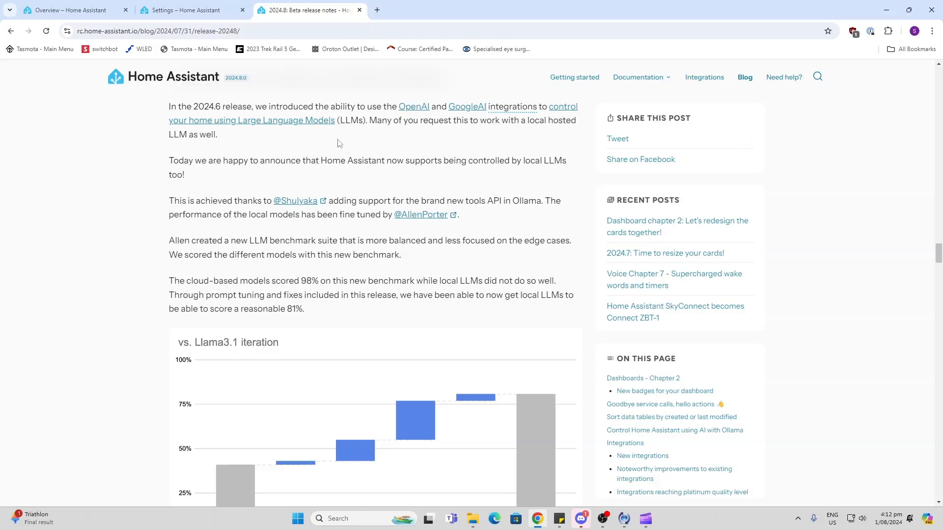
mouse_move(237, 108)
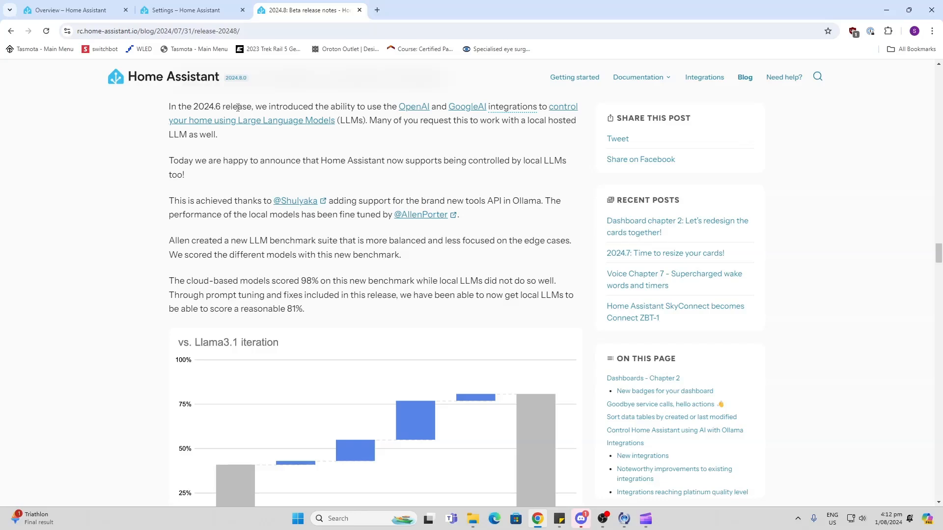
mouse_move(244, 151)
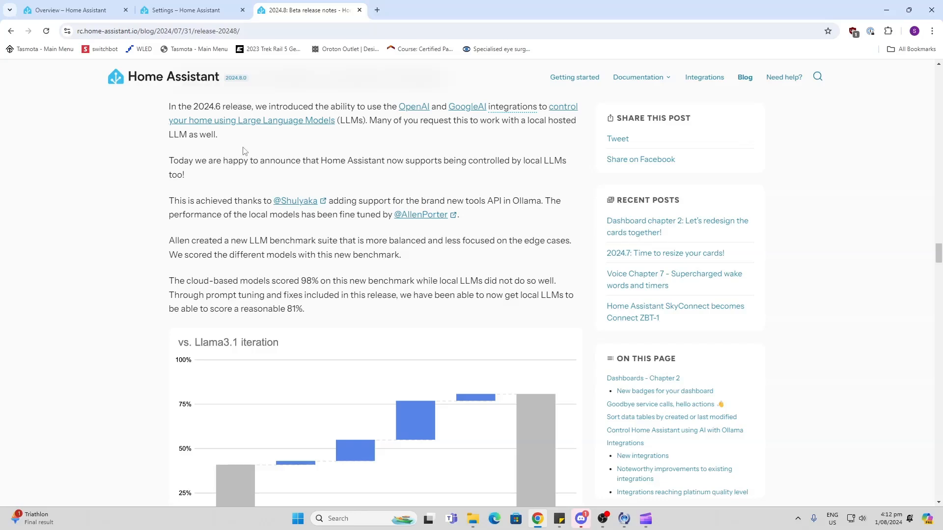
mouse_move(270, 273)
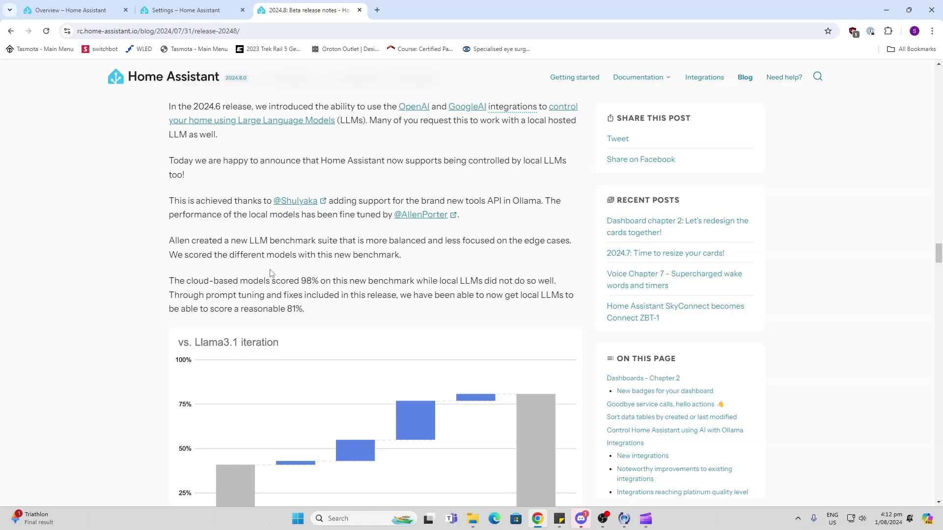
scroll(down, 3)
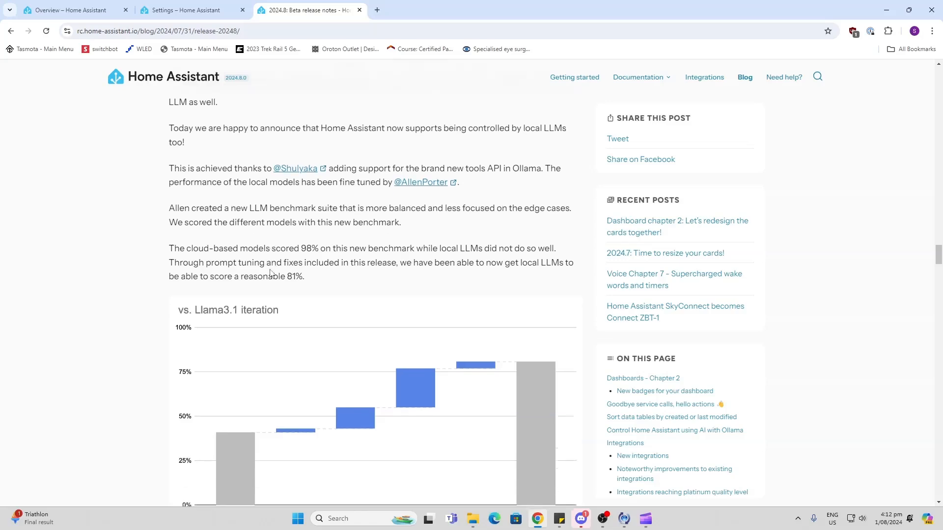
scroll(down, 3)
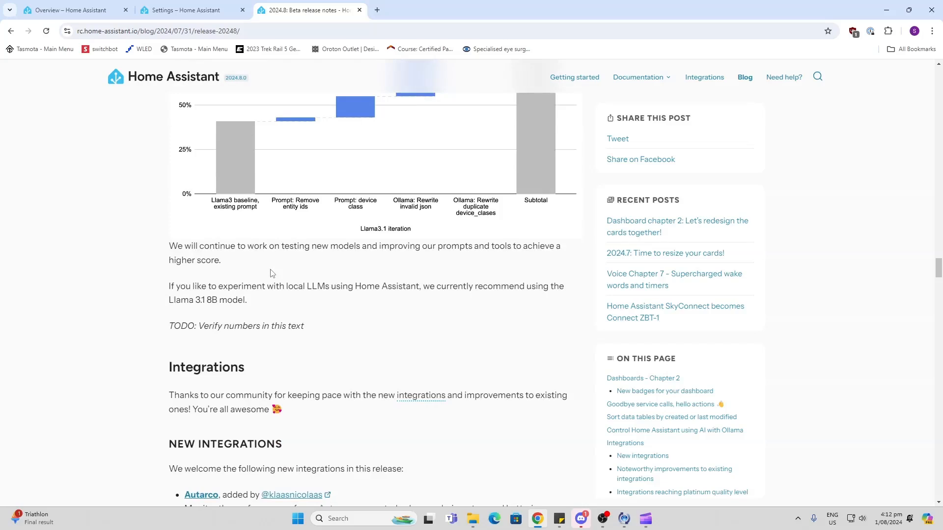
Scroll through the New Integrations and virtual integrations lists to 'Noteworthy improvements to existing integrations'.
scroll(down, 3)
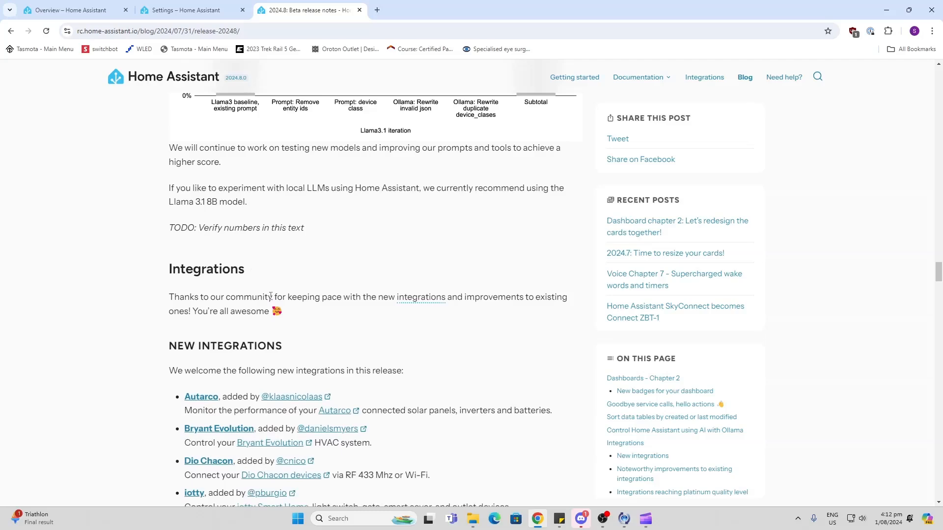
scroll(down, 3)
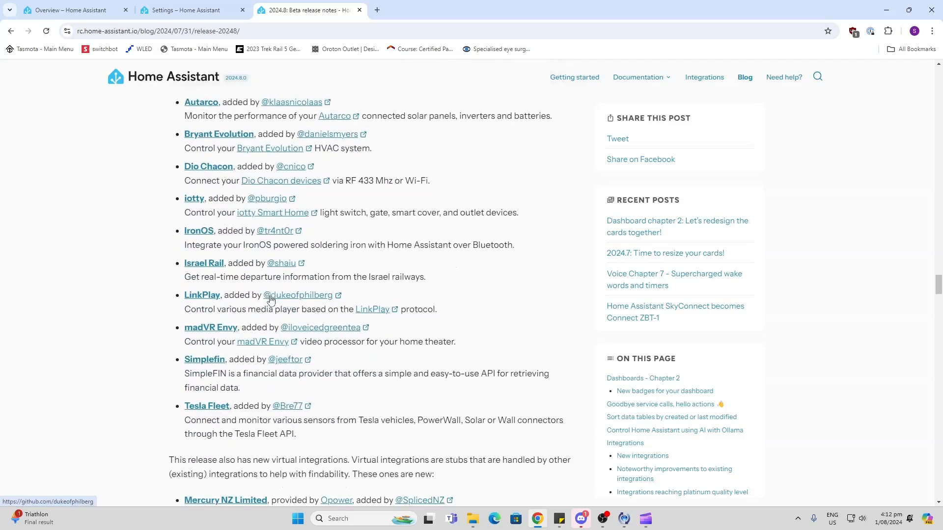
scroll(up, 3)
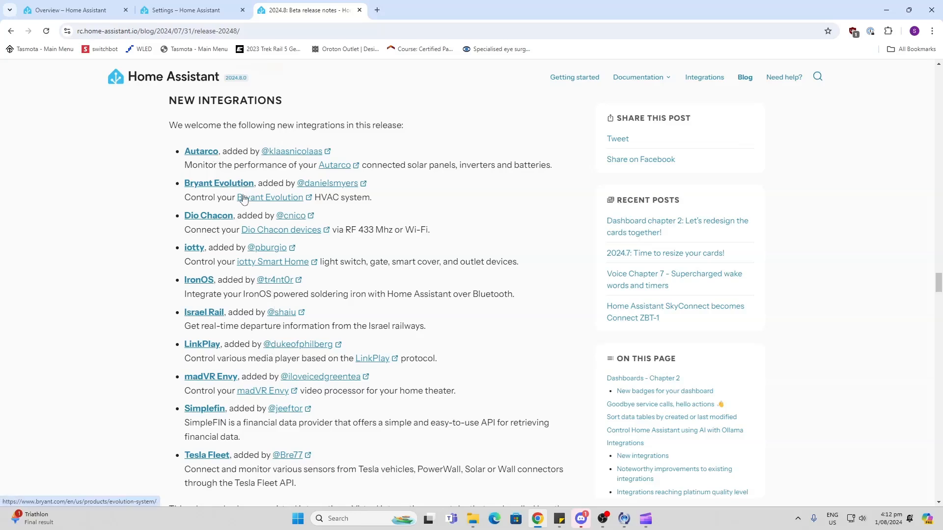
mouse_move(239, 231)
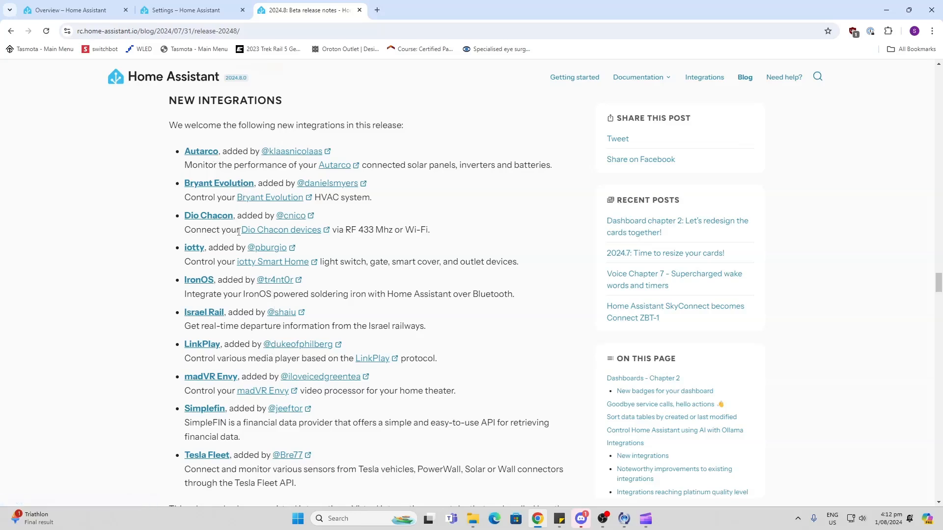
mouse_move(227, 283)
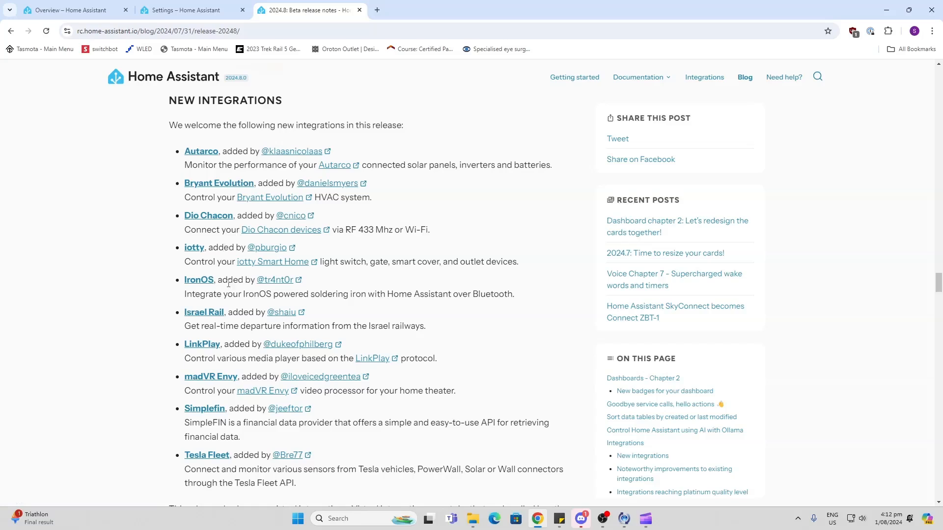
scroll(down, 3)
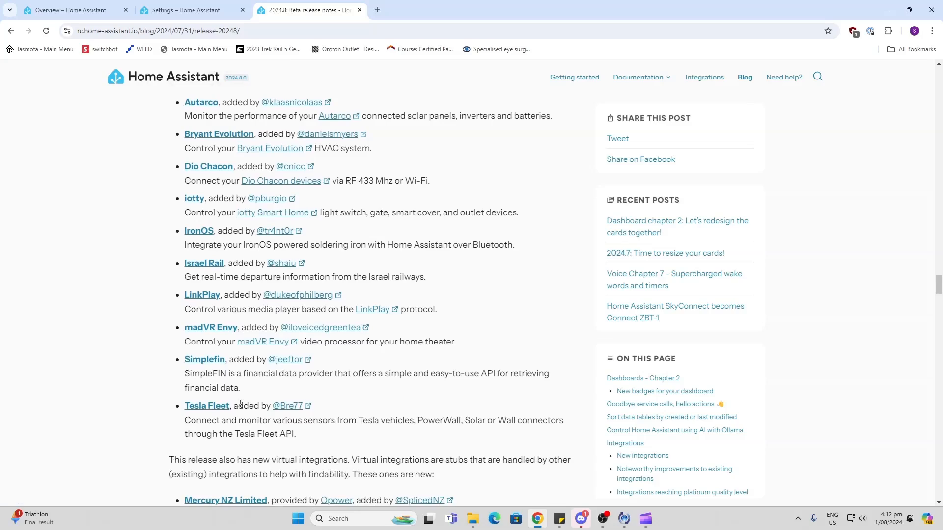
scroll(down, 3)
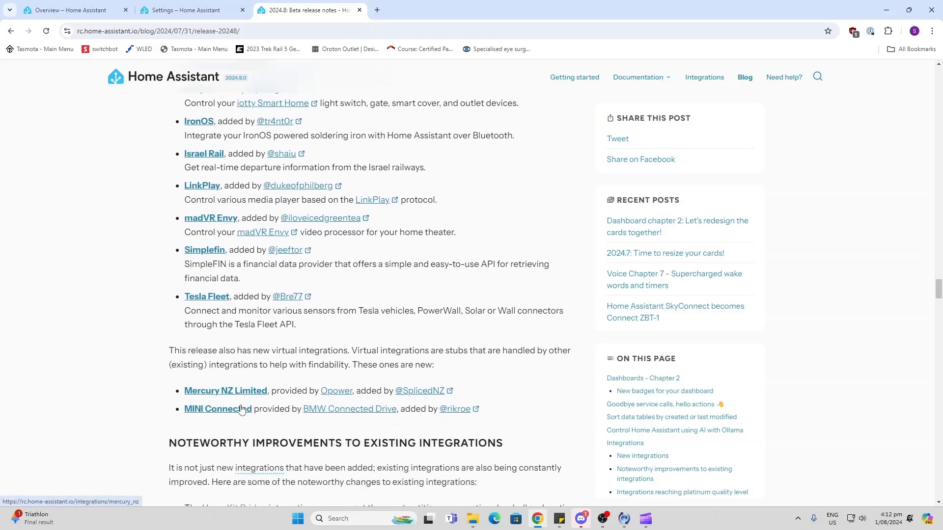
scroll(down, 3)
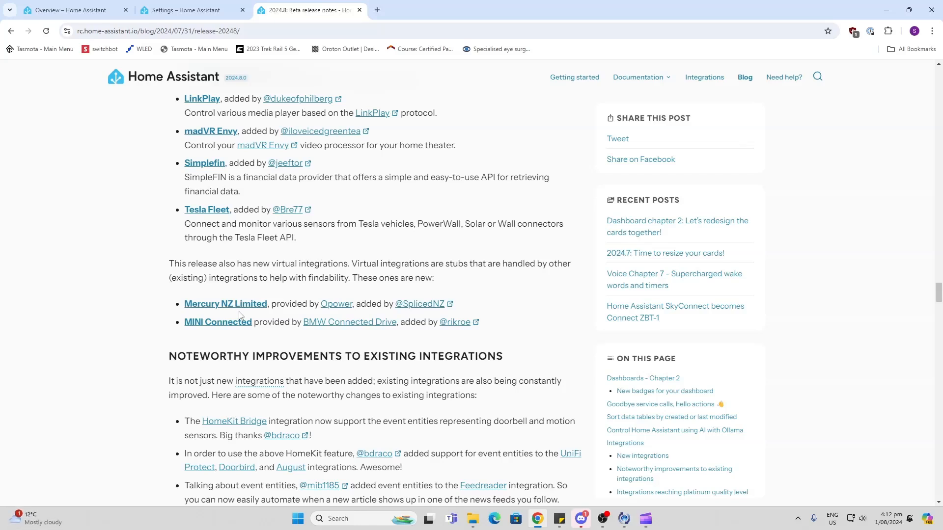
mouse_move(239, 306)
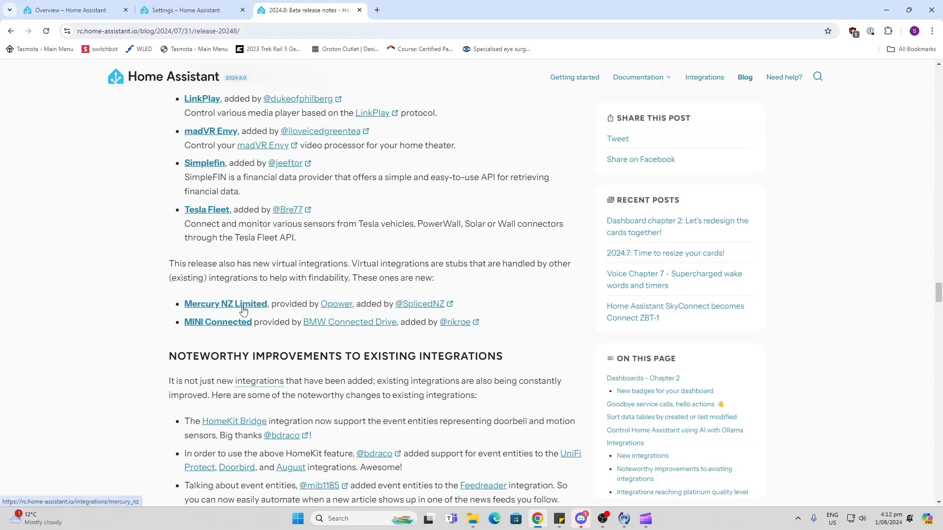
mouse_move(269, 323)
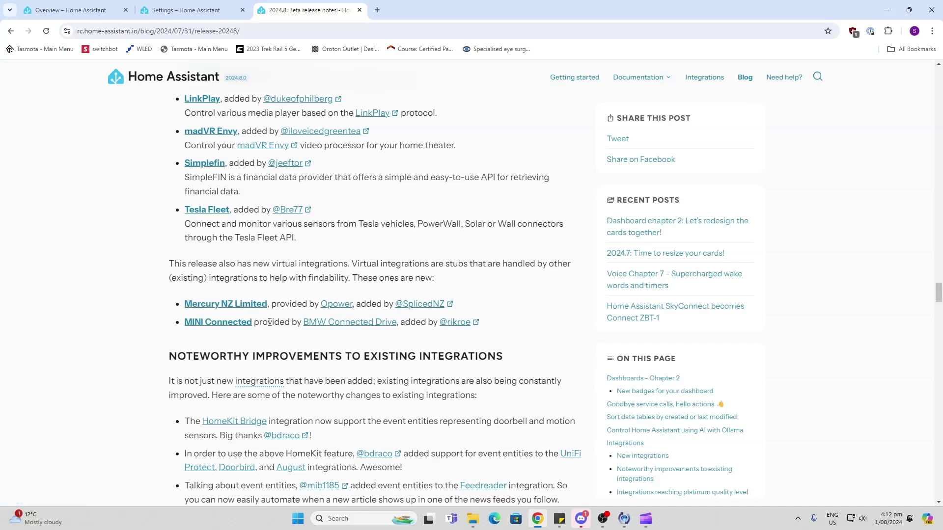
mouse_move(350, 322)
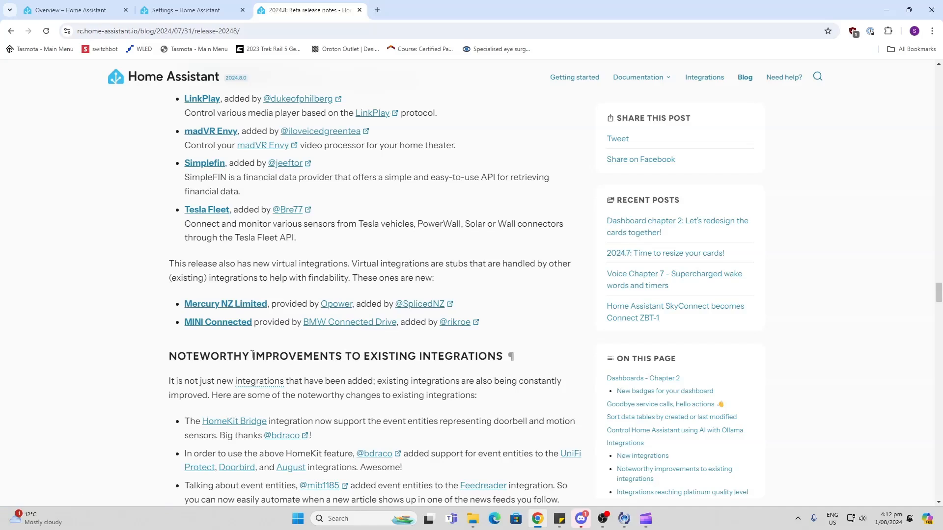
Scroll through the noteworthy improvements list, marking words in the Roborock line, to the Platinum quality heading.
scroll(down, 3)
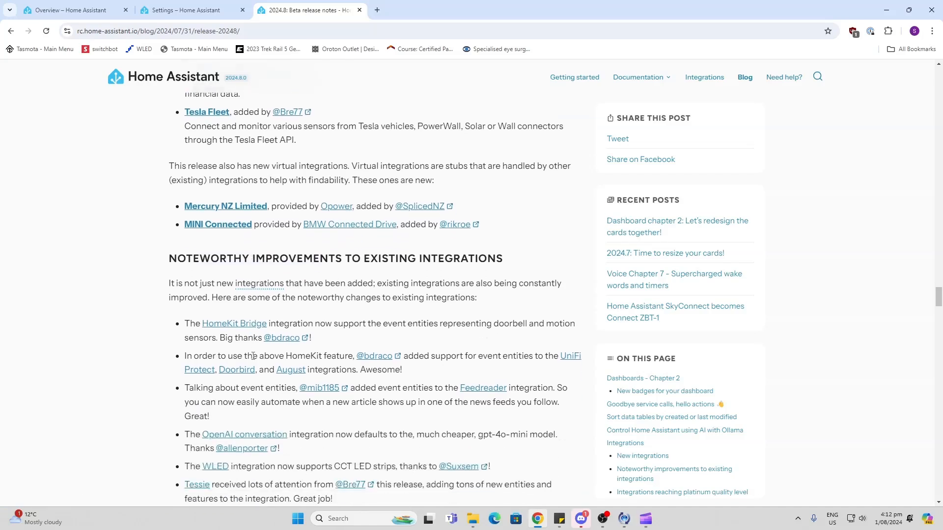
scroll(down, 3)
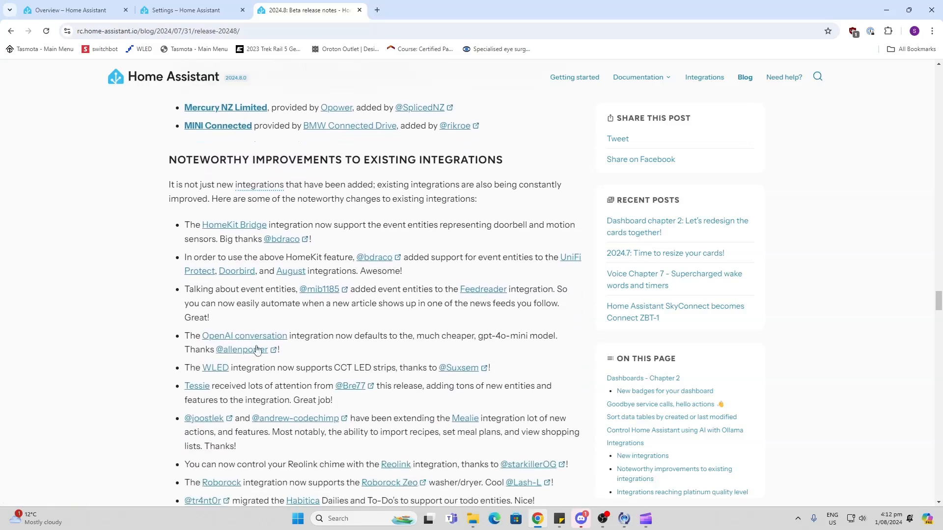
mouse_move(276, 307)
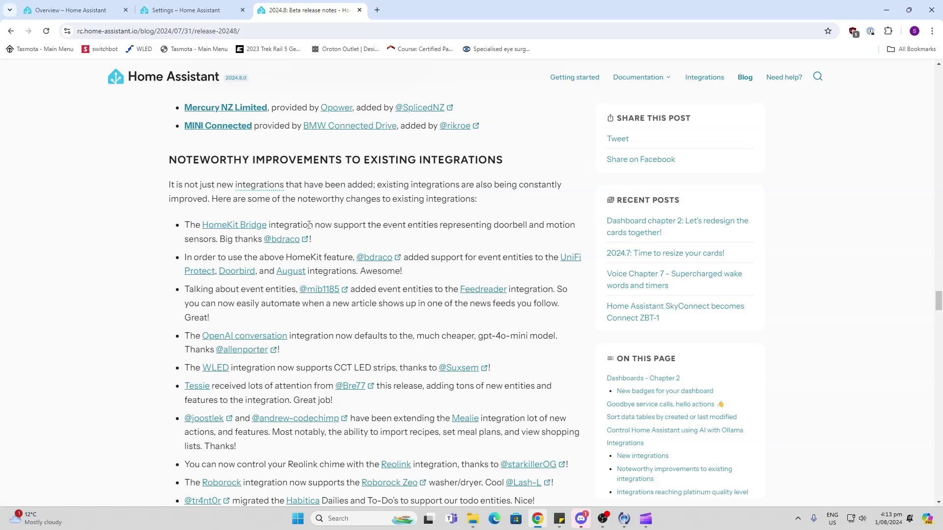
mouse_move(385, 231)
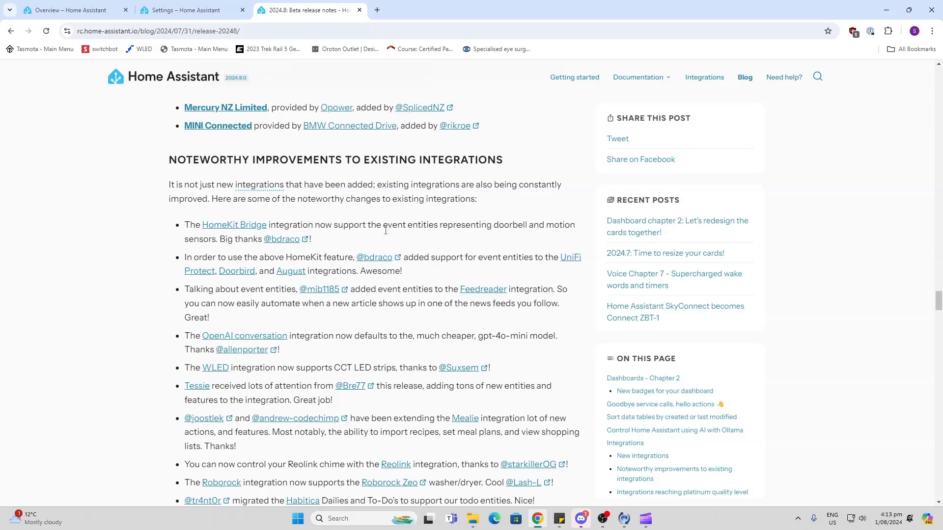
mouse_move(224, 248)
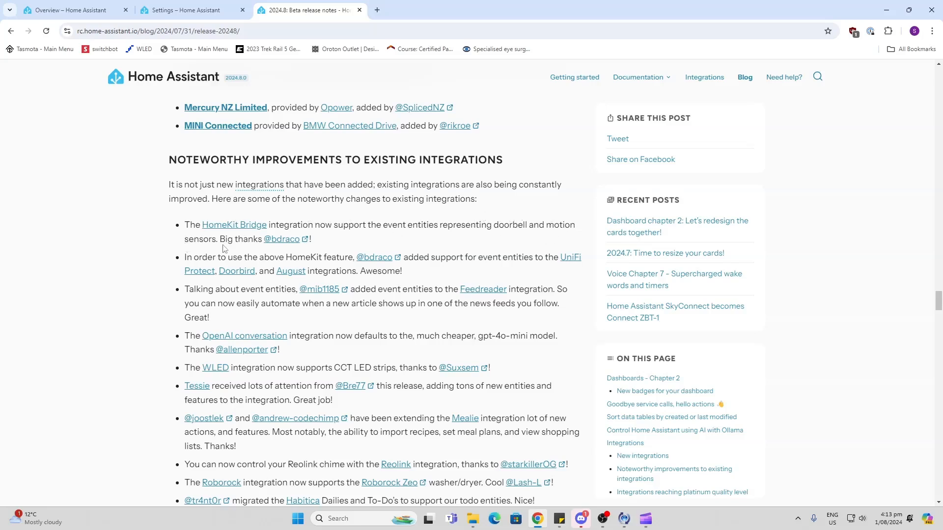
scroll(down, 3)
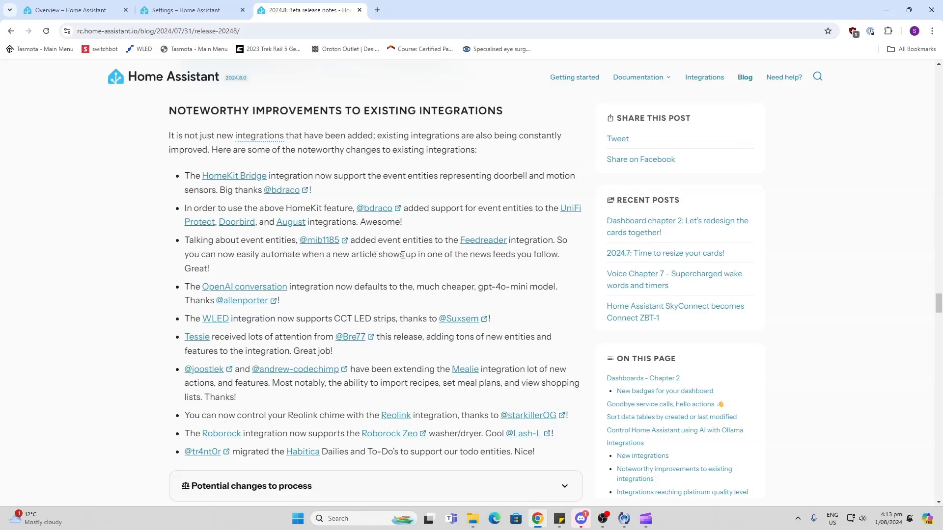
mouse_move(405, 301)
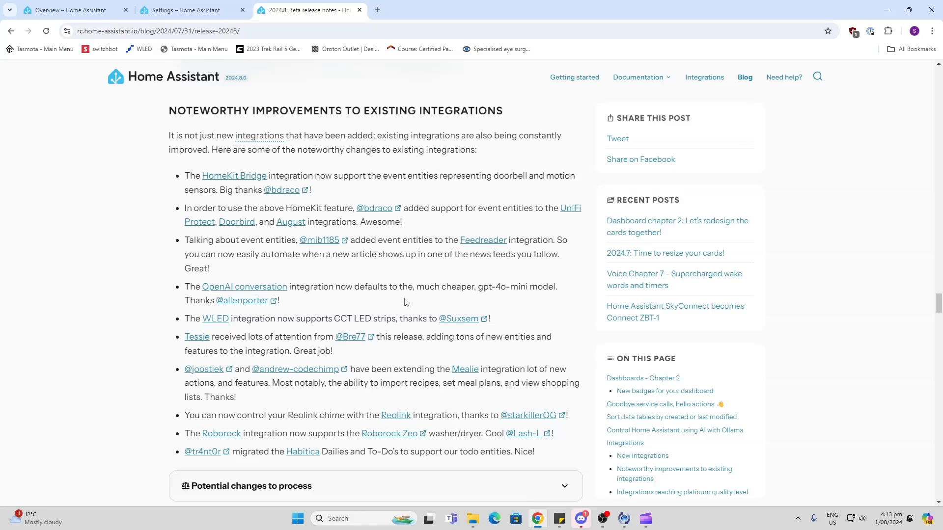
scroll(down, 3)
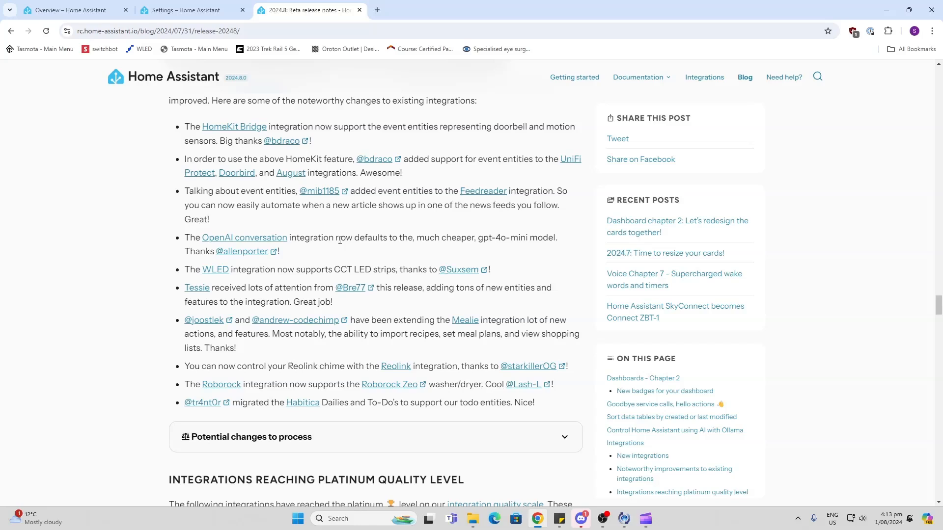
mouse_move(313, 271)
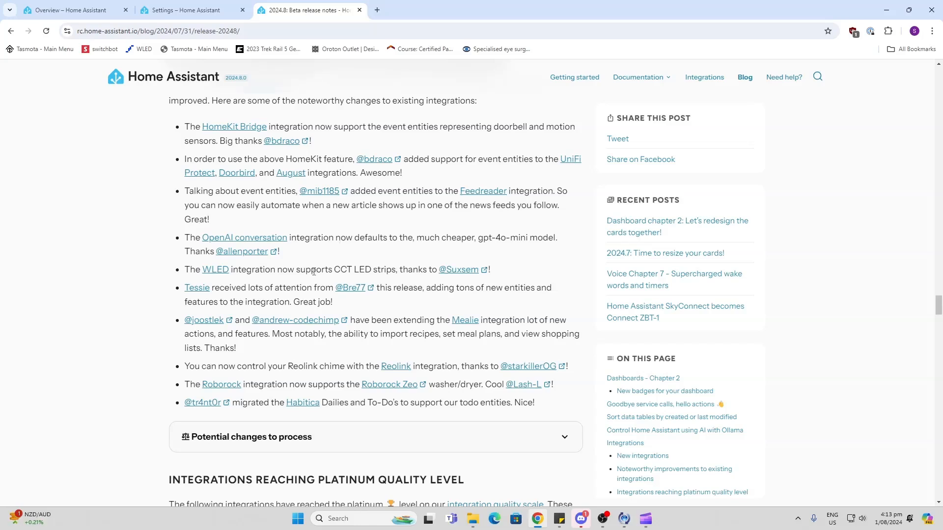
scroll(down, 3)
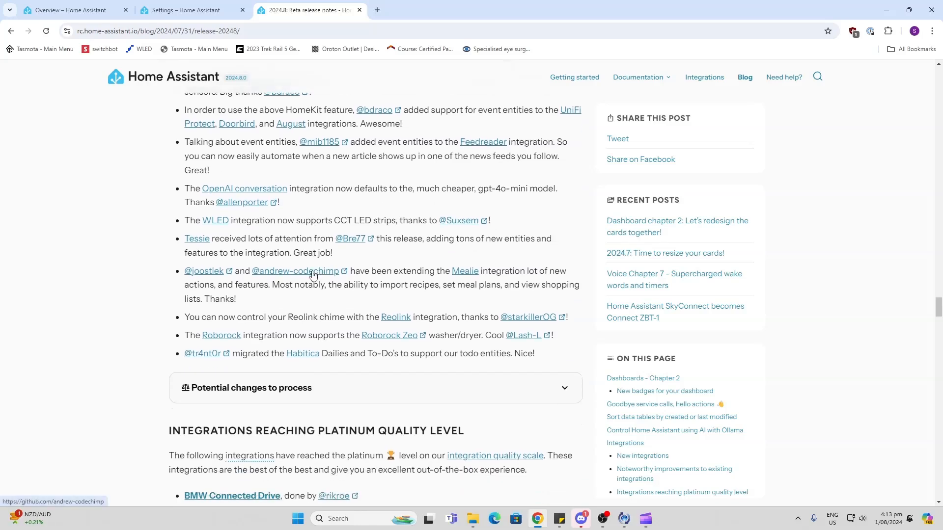
mouse_move(344, 221)
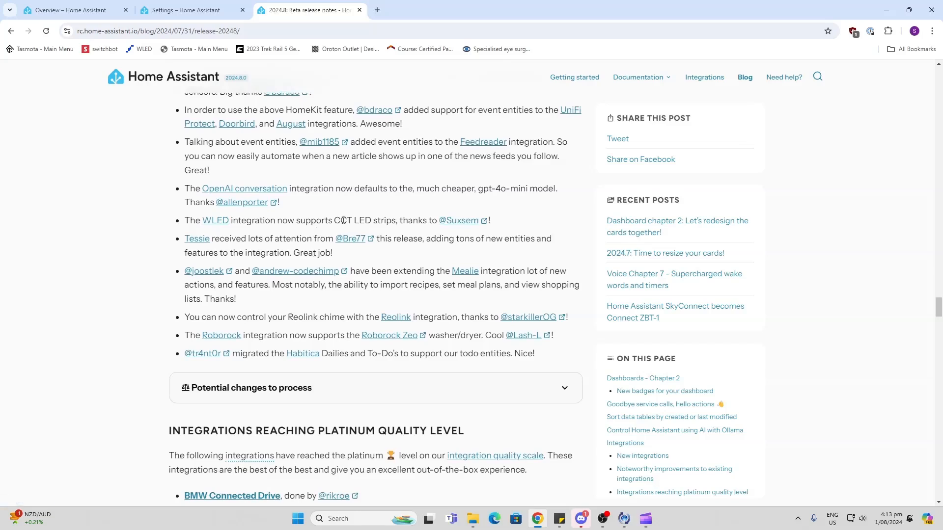
mouse_move(379, 300)
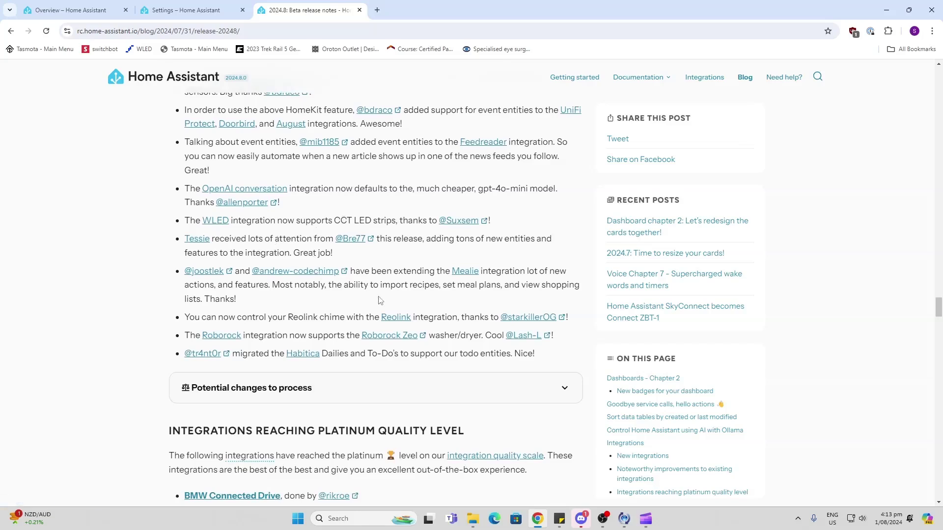
scroll(down, 3)
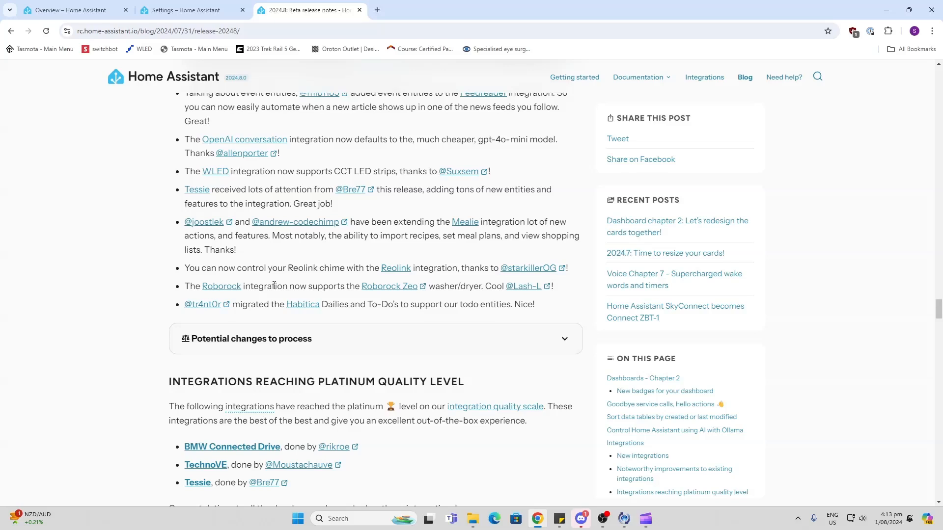
double_click(290, 286)
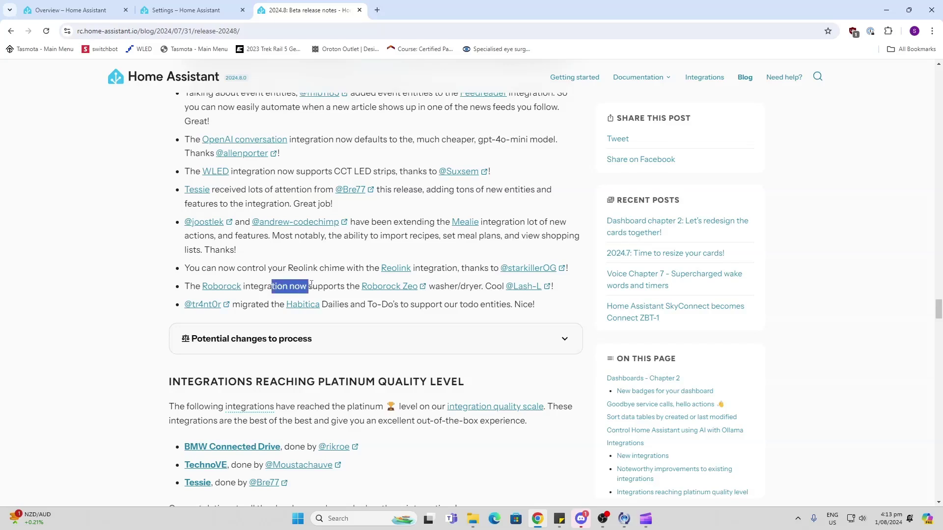
mouse_move(395, 292)
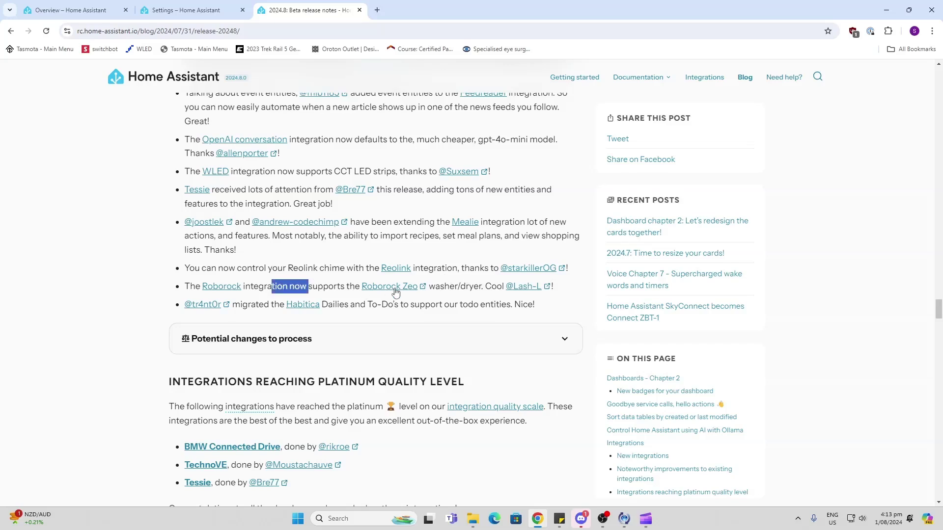
mouse_move(456, 288)
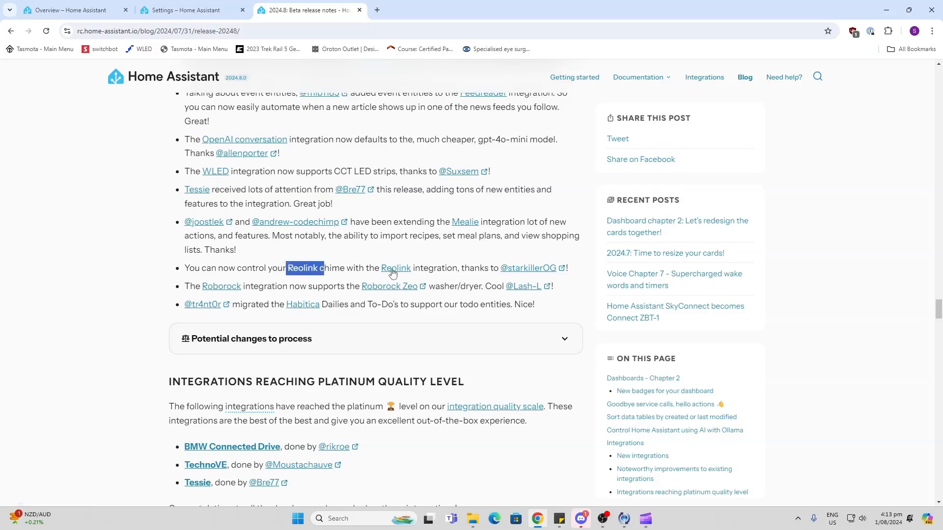
mouse_move(396, 271)
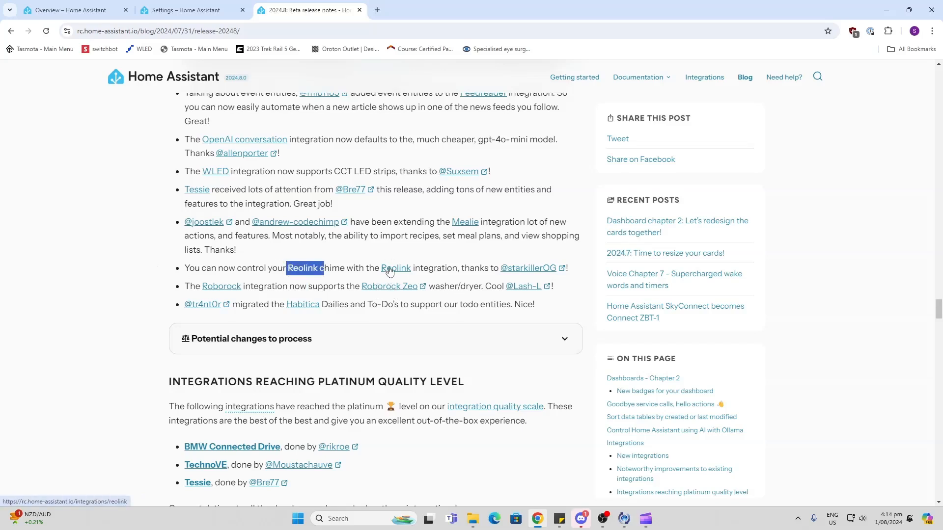
mouse_move(428, 267)
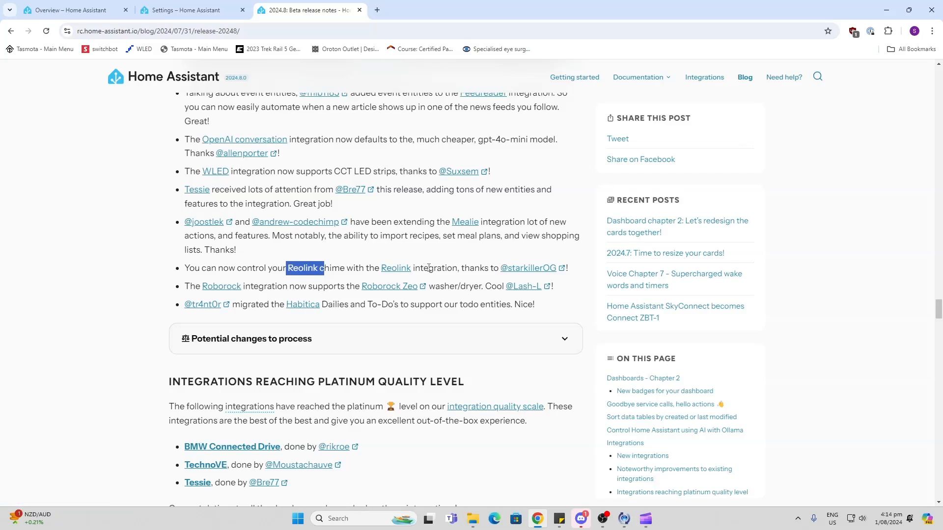
mouse_move(346, 267)
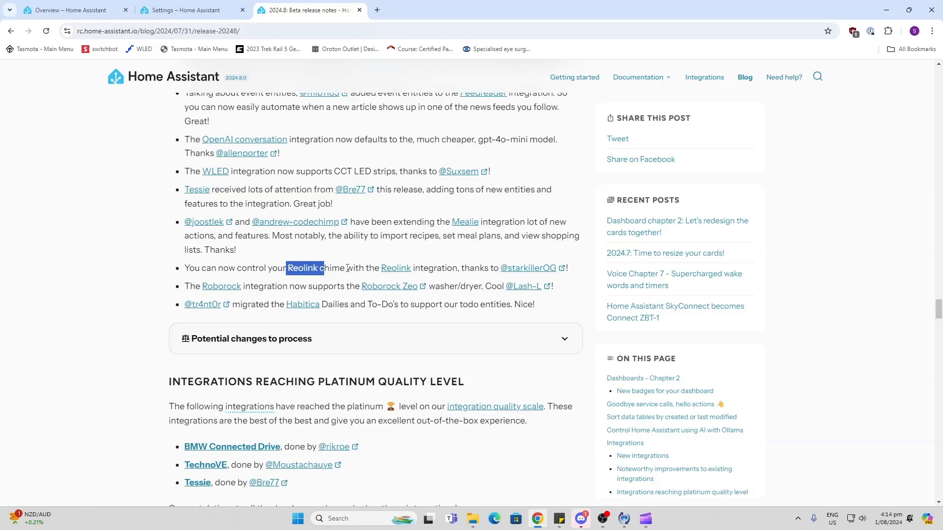
scroll(down, 3)
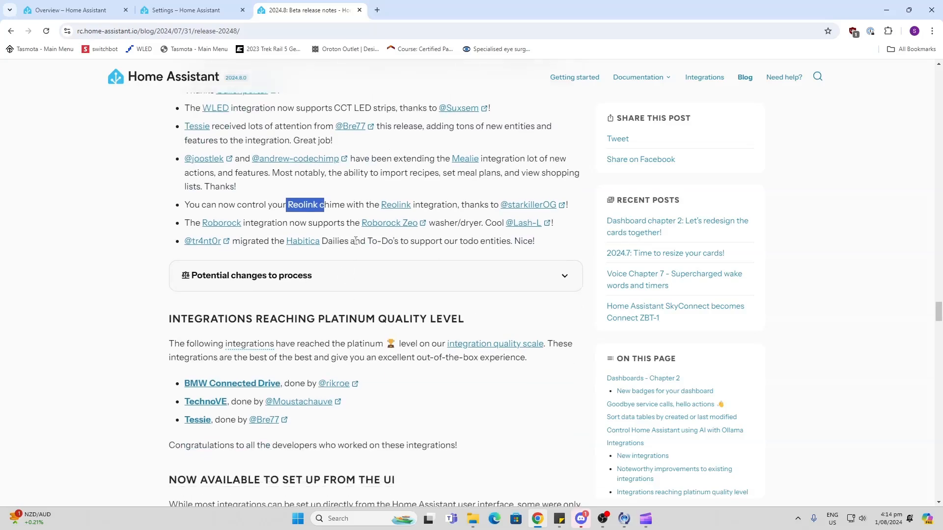
Scroll past the Platinum, UI setup and Farewell integration lists to the ZHA updates heading.
scroll(down, 3)
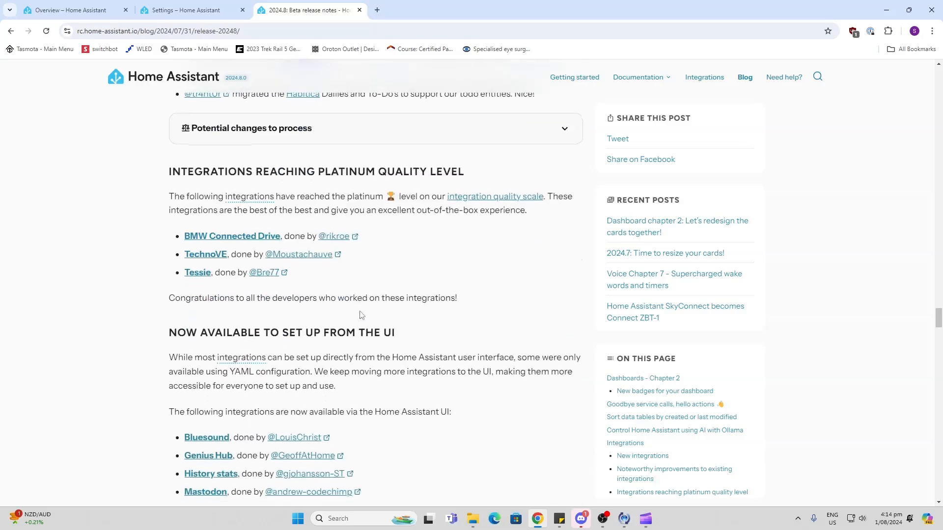
mouse_move(350, 197)
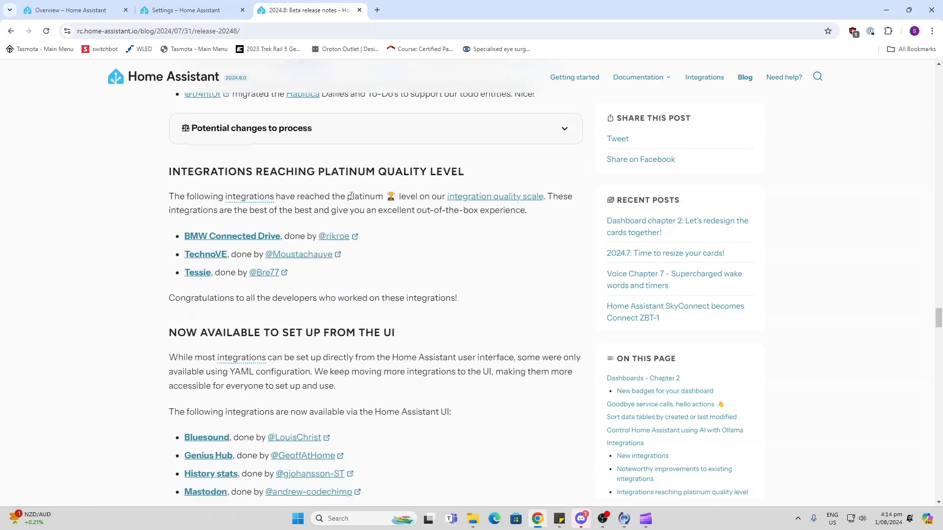
mouse_move(211, 240)
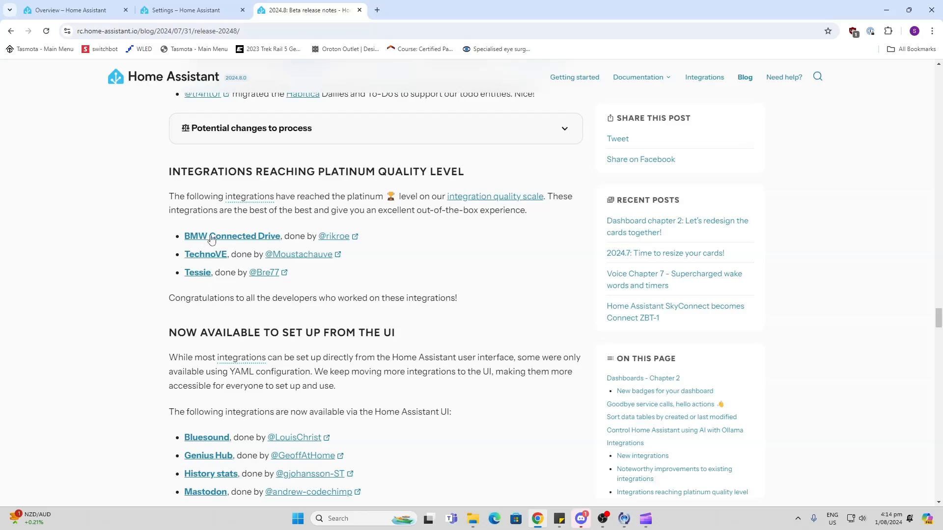
mouse_move(242, 255)
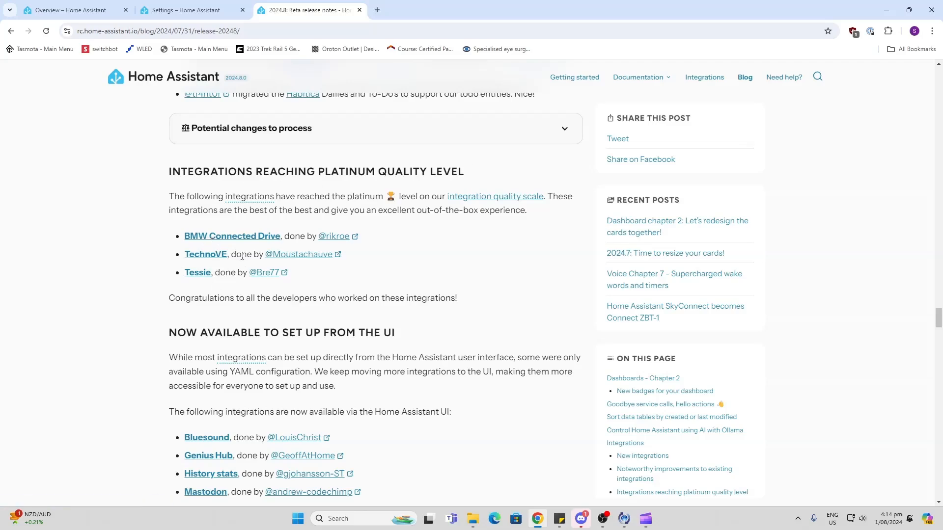
scroll(down, 3)
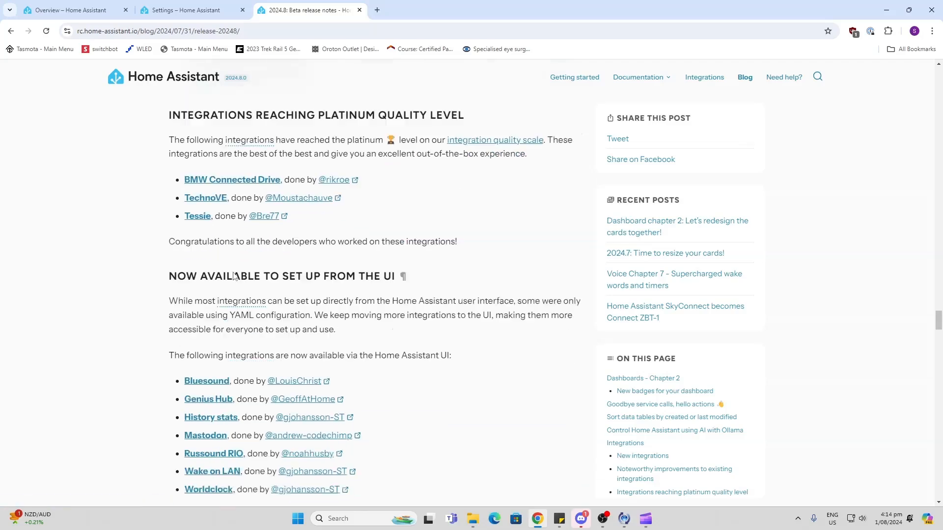
scroll(down, 3)
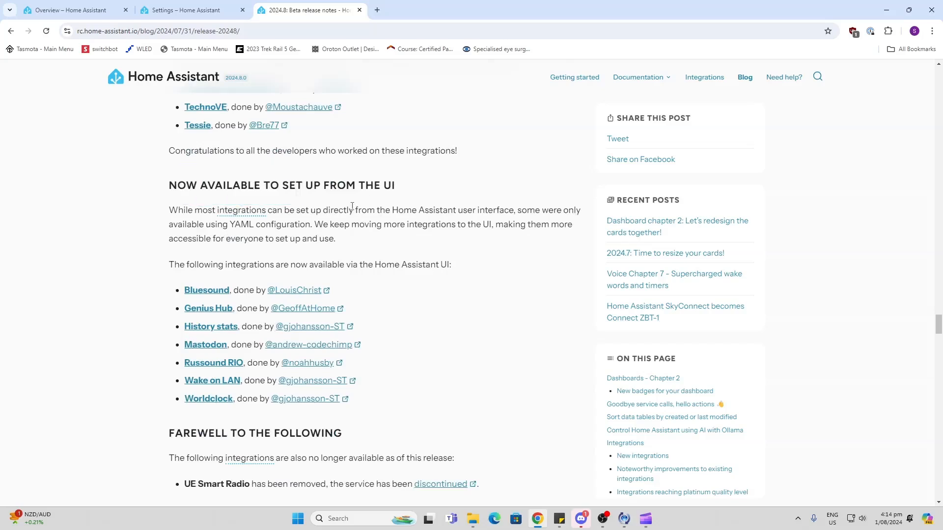
mouse_move(269, 291)
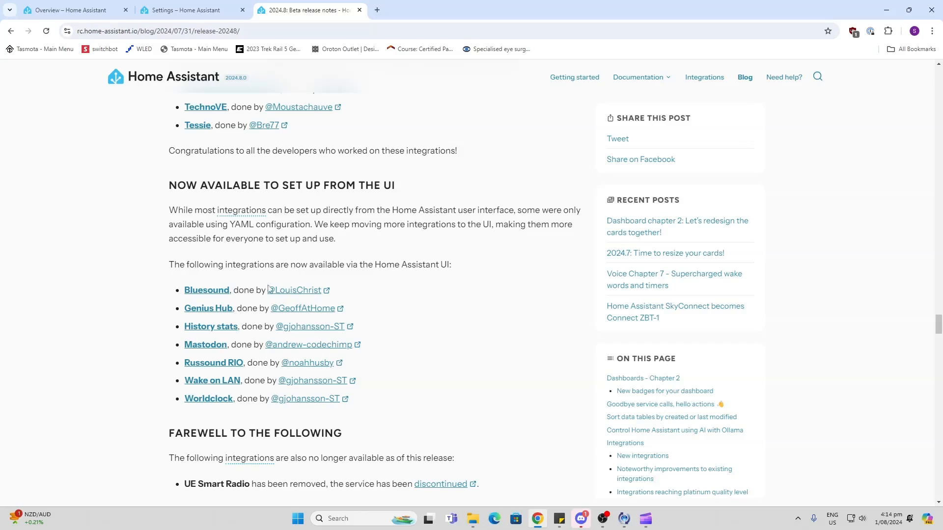
mouse_move(252, 355)
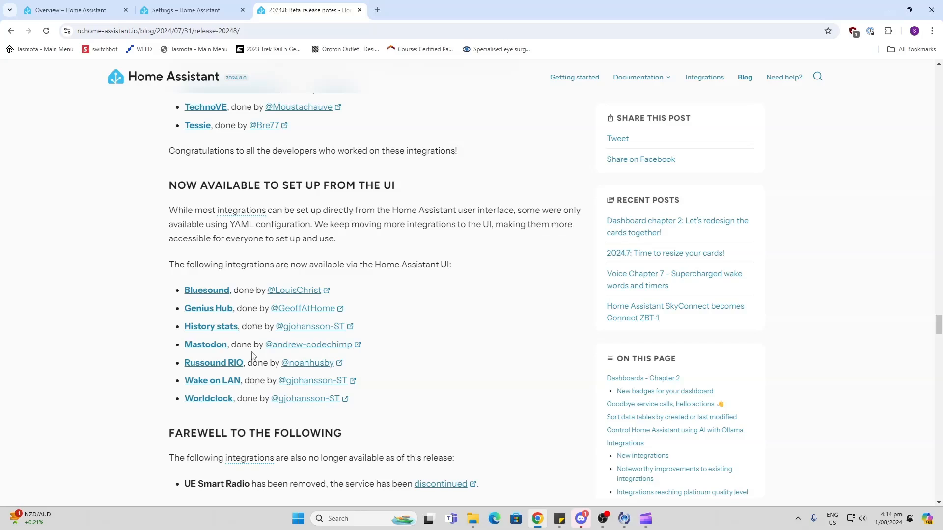
mouse_move(258, 372)
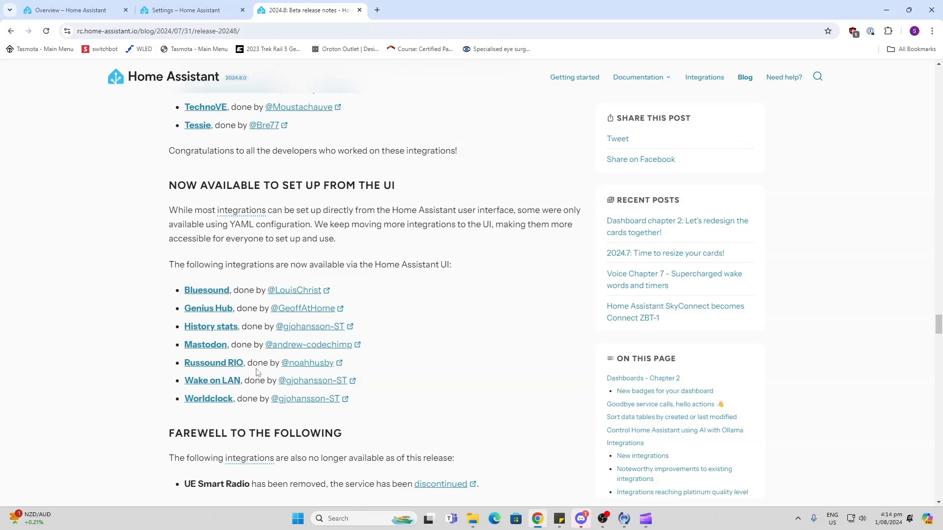
mouse_move(252, 394)
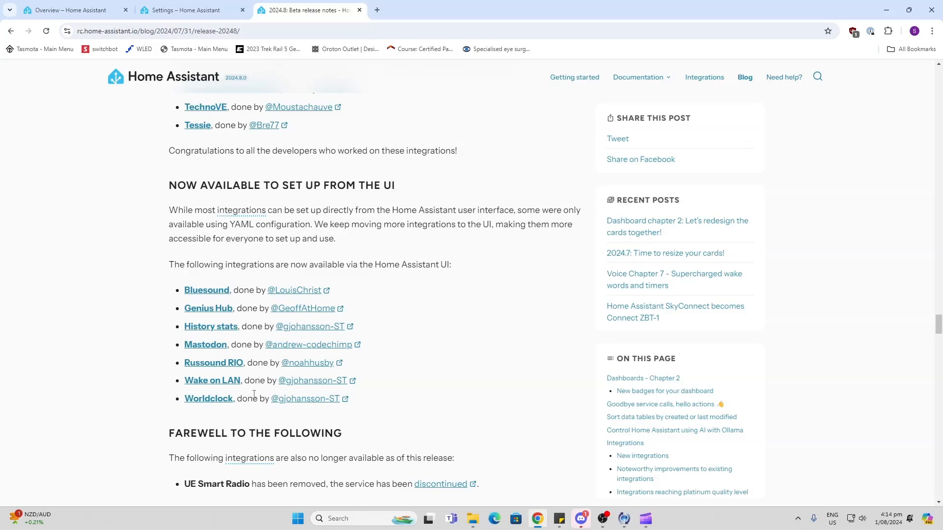
scroll(down, 3)
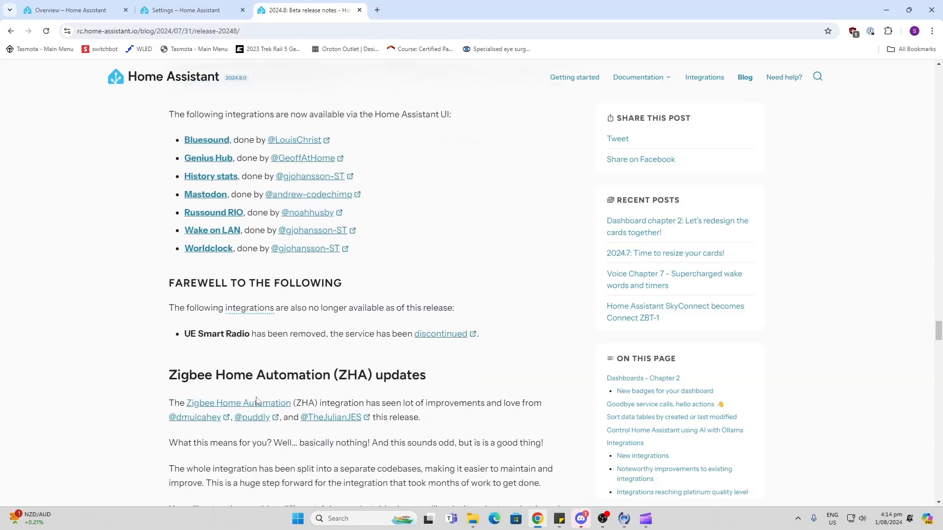
scroll(down, 3)
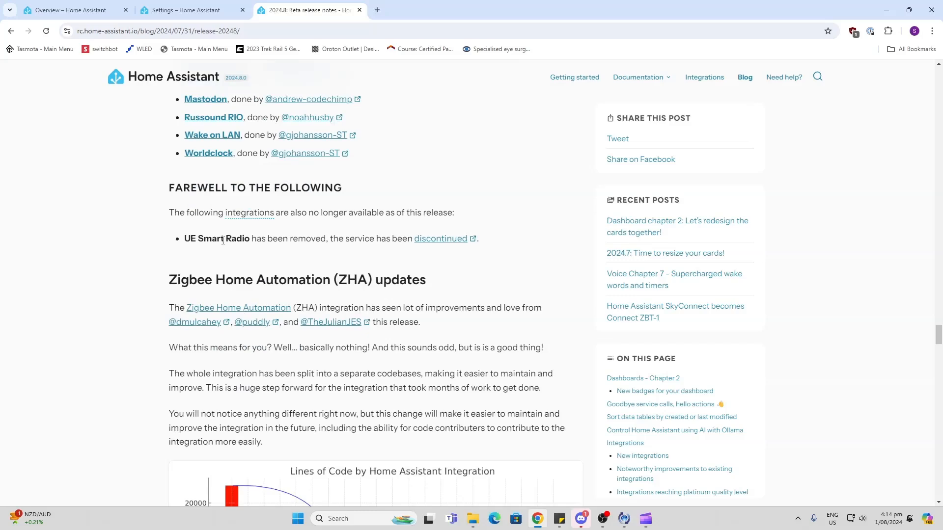
scroll(down, 3)
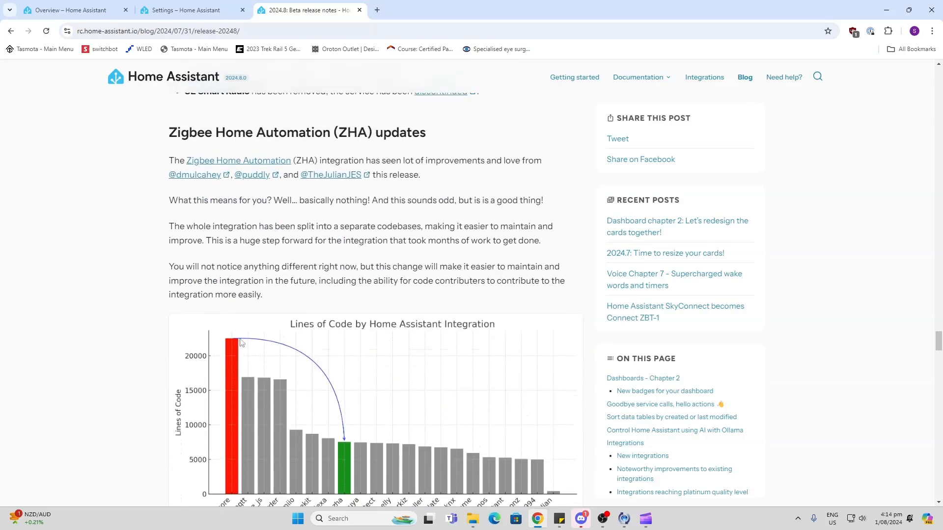
mouse_move(314, 132)
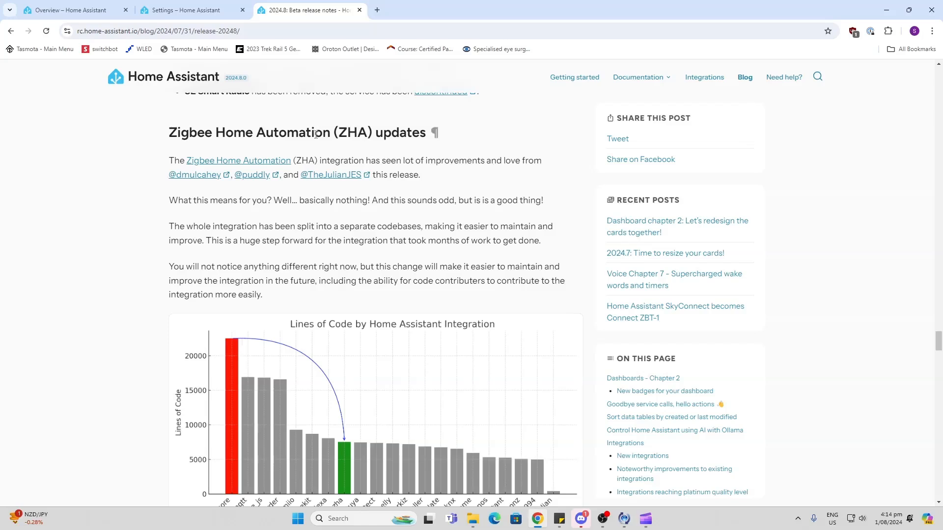
mouse_move(301, 221)
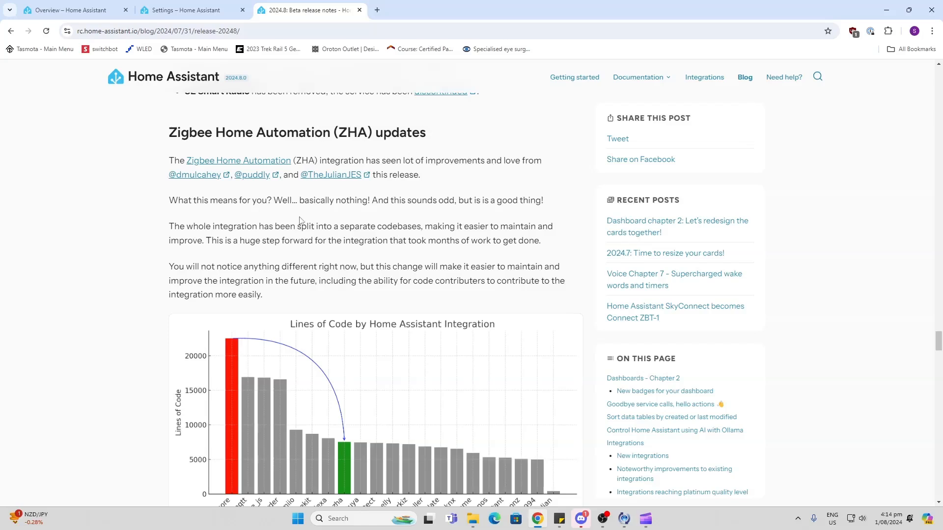
mouse_move(277, 203)
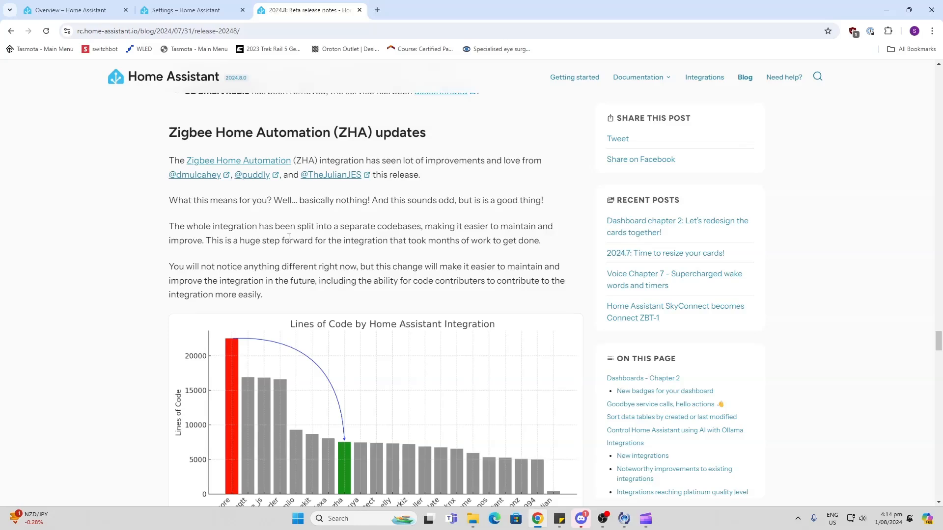
Scroll past the ZHA Lines of Code chart to the Matter updates heading.
scroll(down, 3)
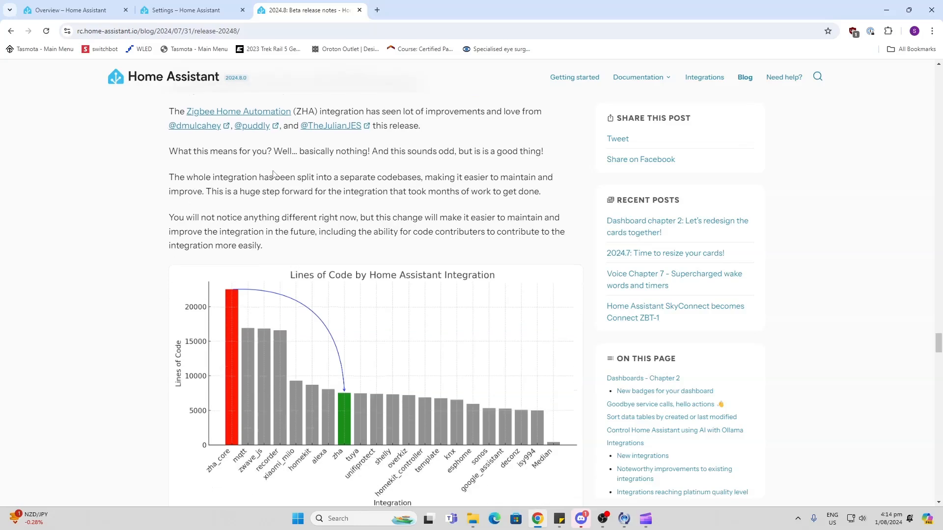
mouse_move(276, 178)
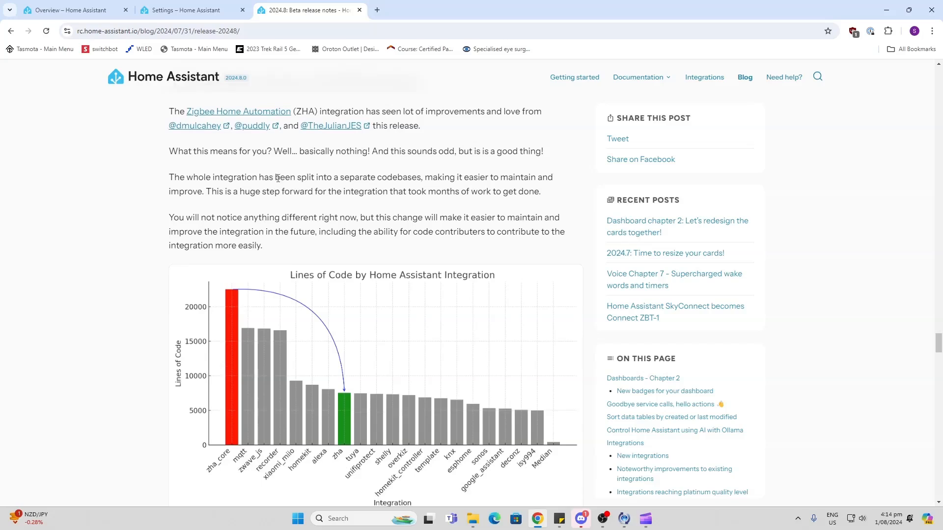
mouse_move(431, 178)
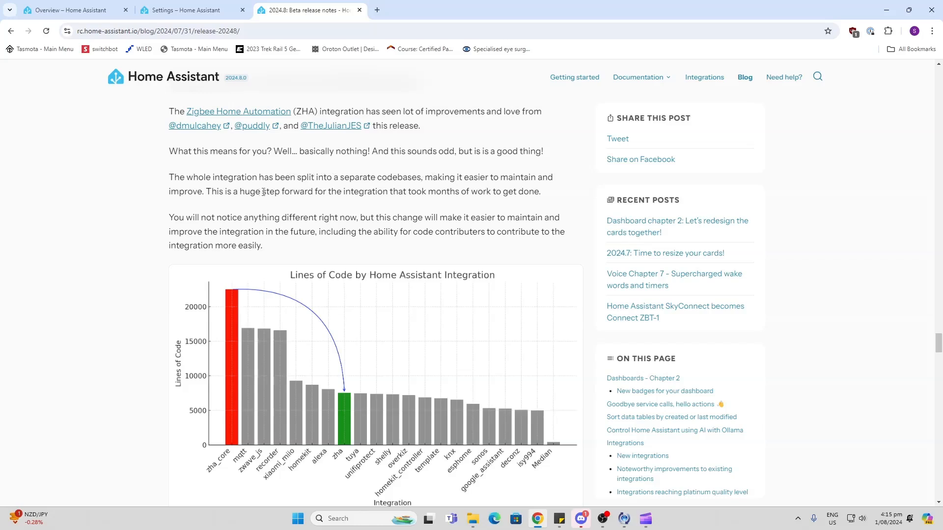
scroll(down, 3)
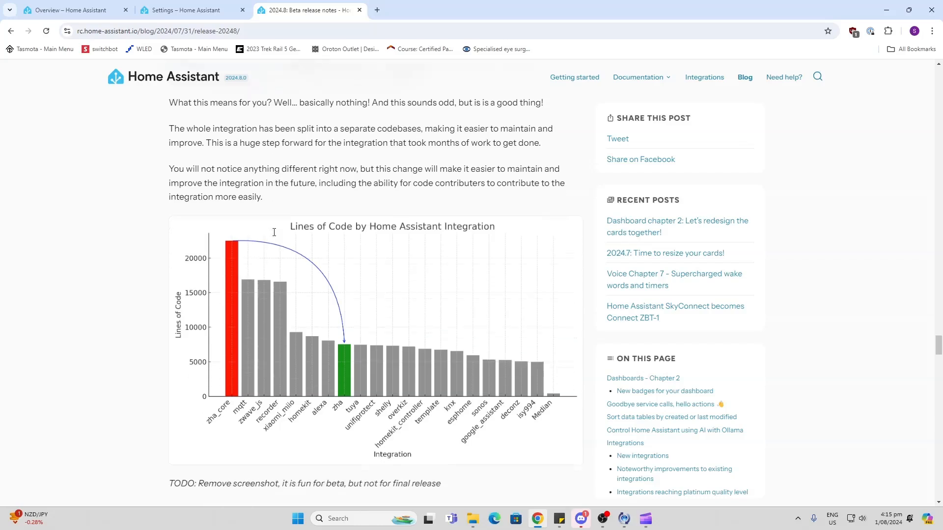
mouse_move(205, 181)
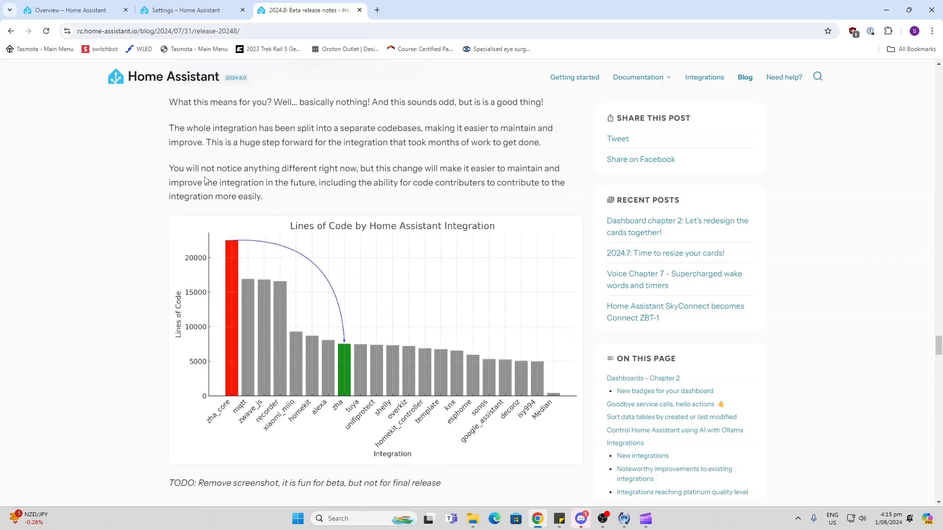
mouse_move(291, 180)
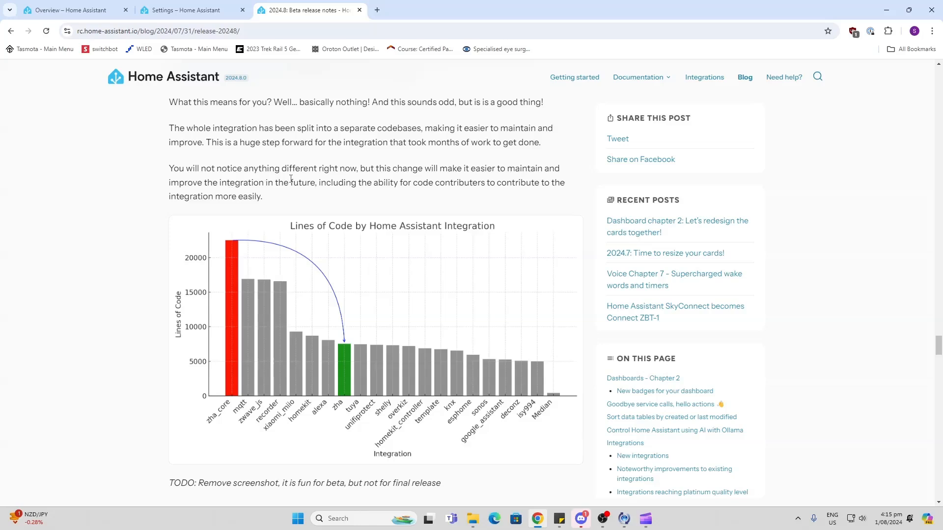
scroll(down, 3)
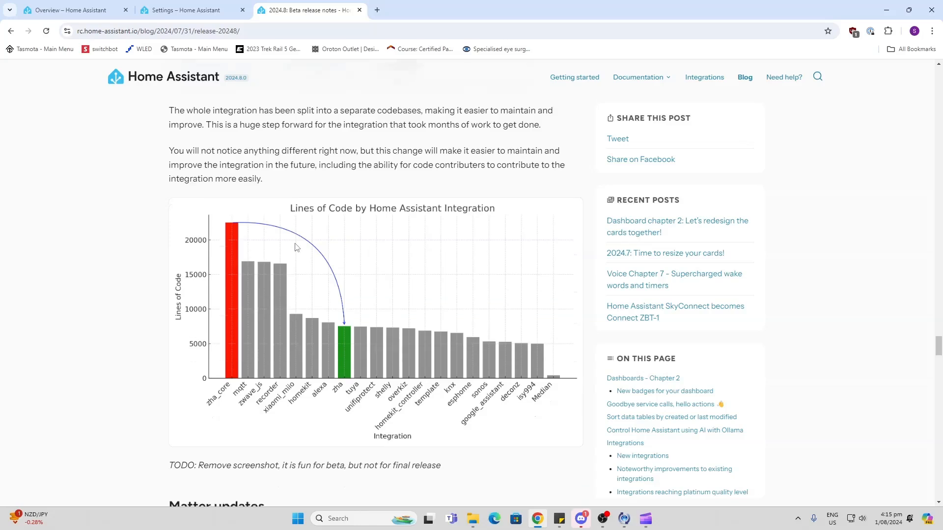
scroll(down, 3)
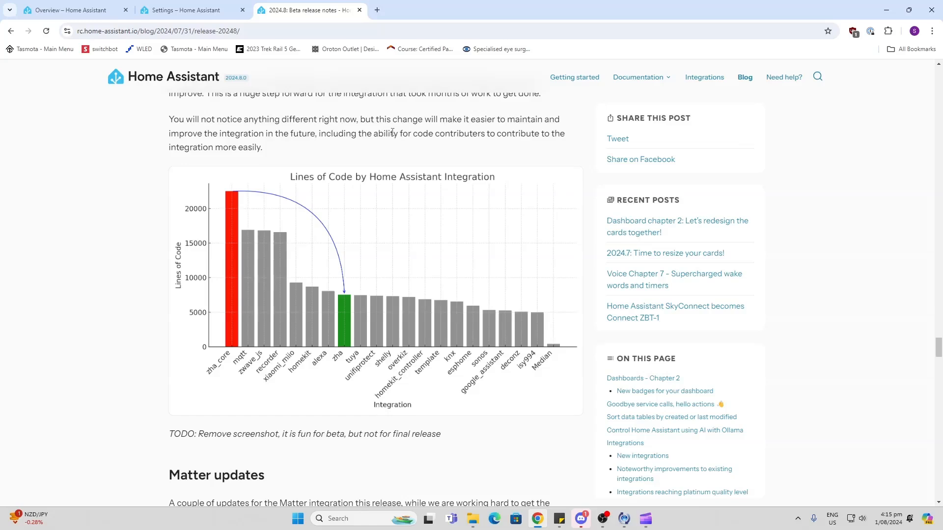
scroll(down, 3)
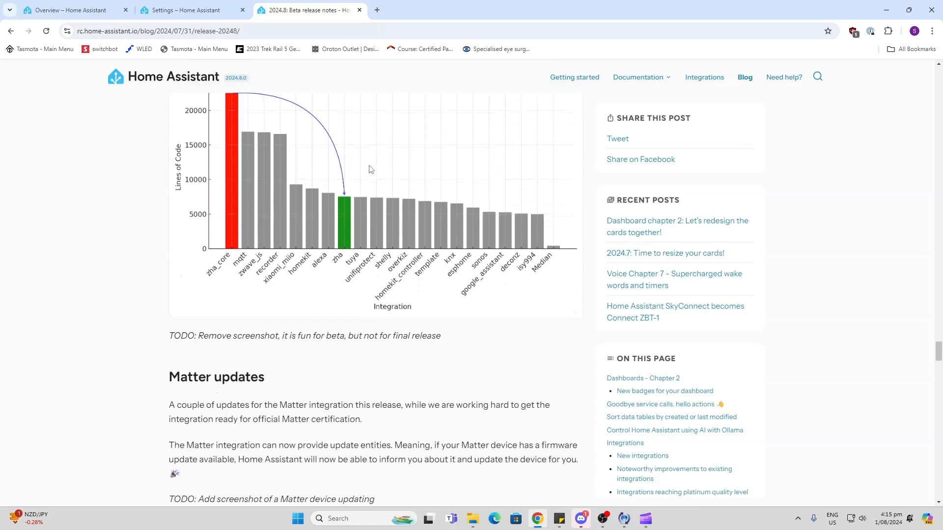
Scroll through Matter updates and the KNX screenshot to the Other noteworthy changes list.
scroll(down, 3)
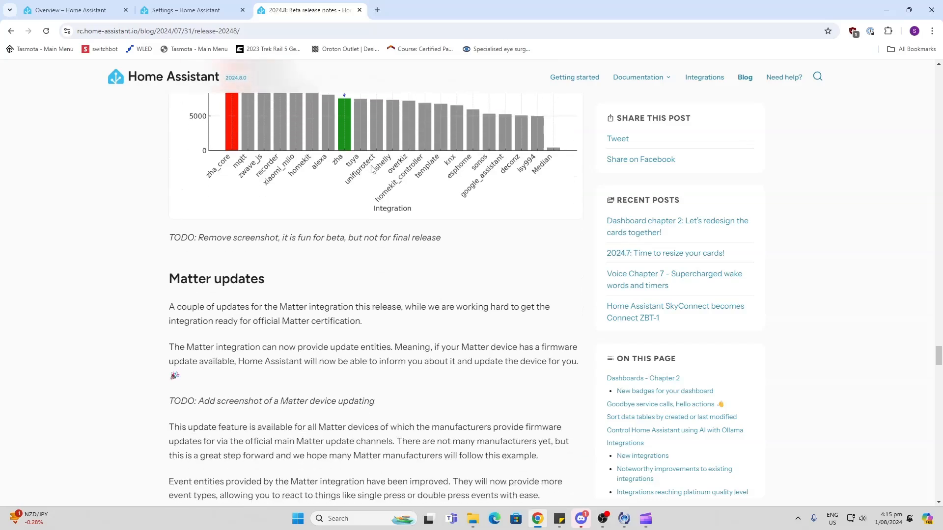
scroll(down, 3)
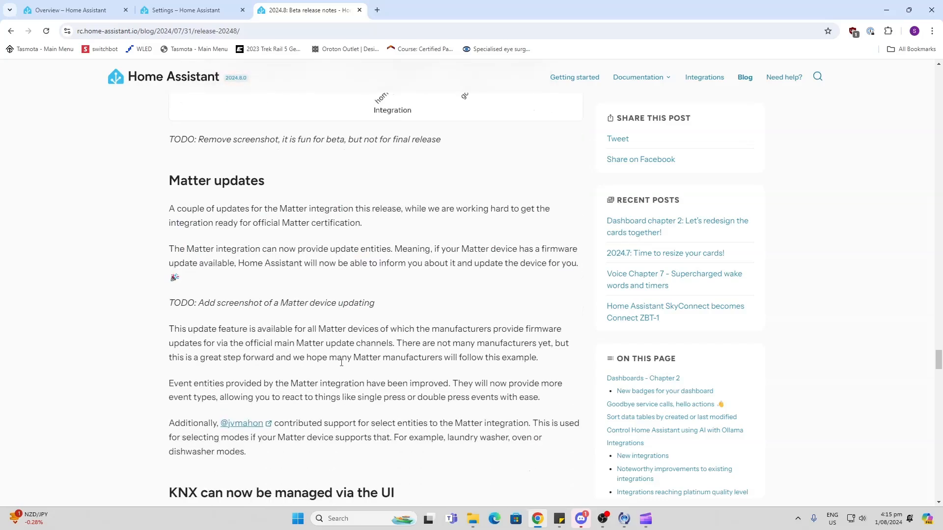
scroll(down, 3)
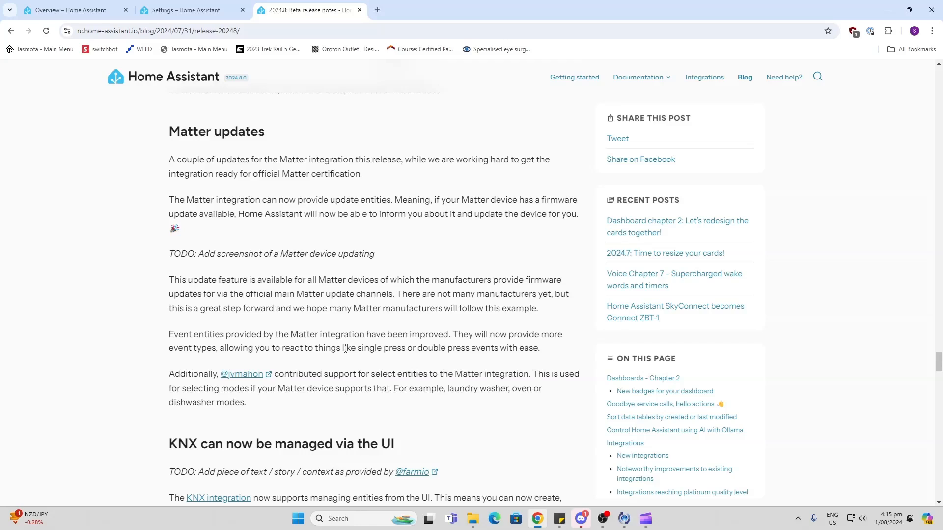
mouse_move(345, 232)
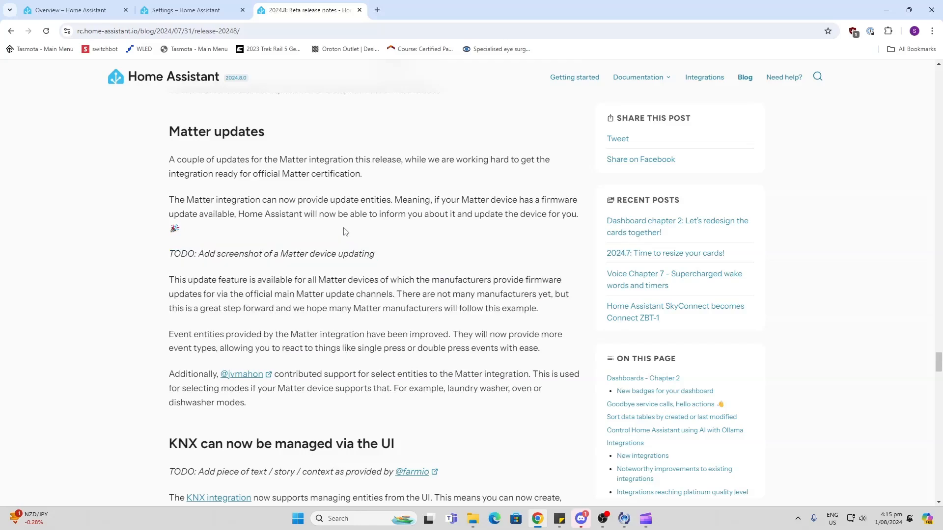
scroll(down, 3)
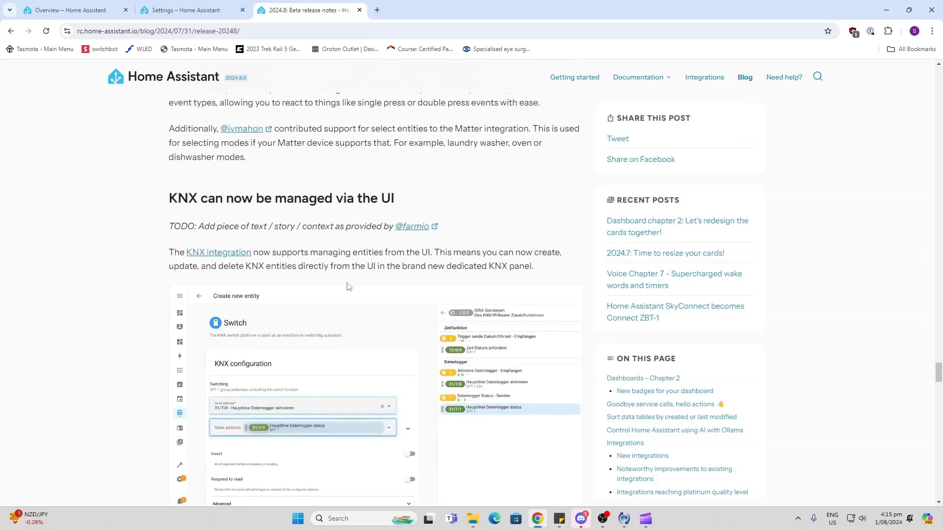
mouse_move(272, 201)
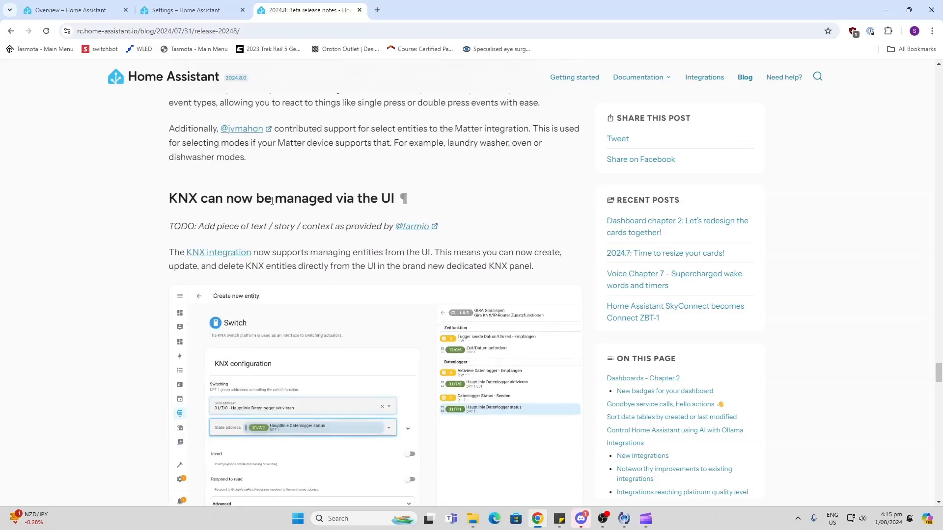
scroll(down, 3)
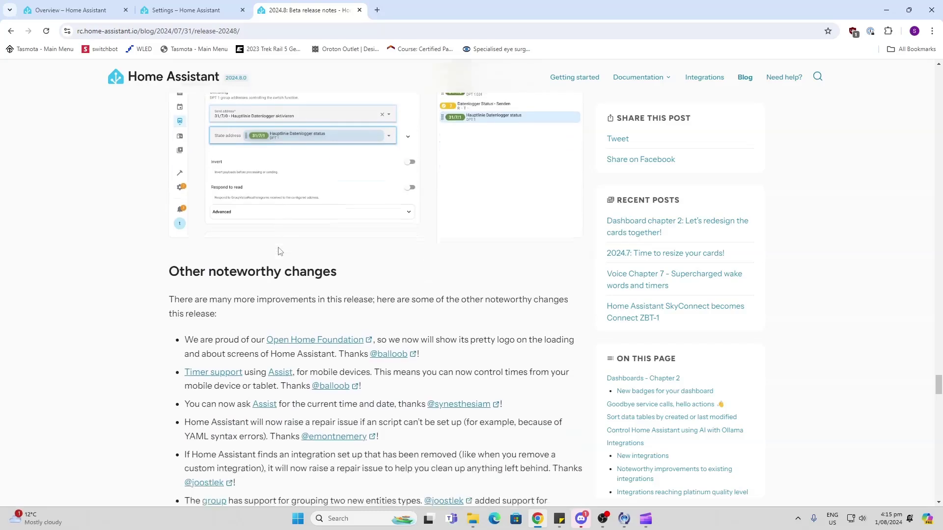
Scroll through the Other noteworthy changes bullets to the YAML-configured integrations heading.
scroll(down, 3)
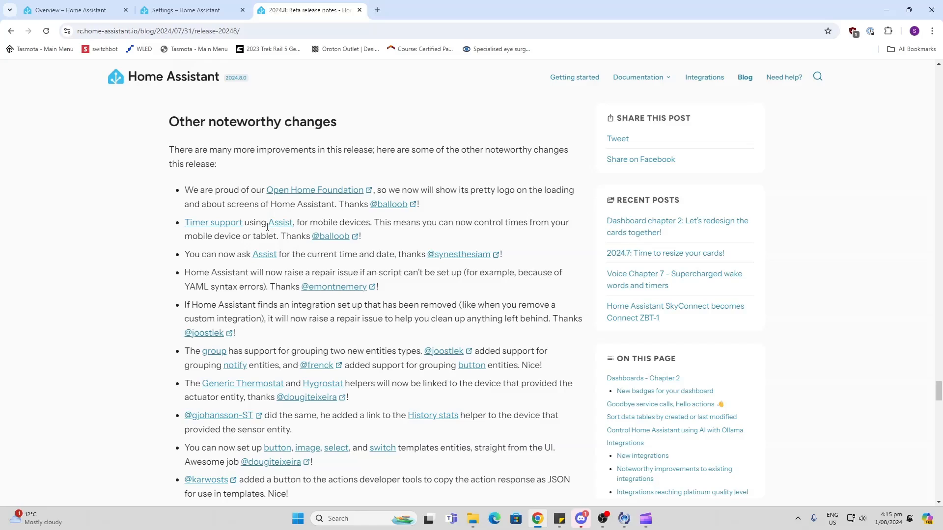
scroll(down, 3)
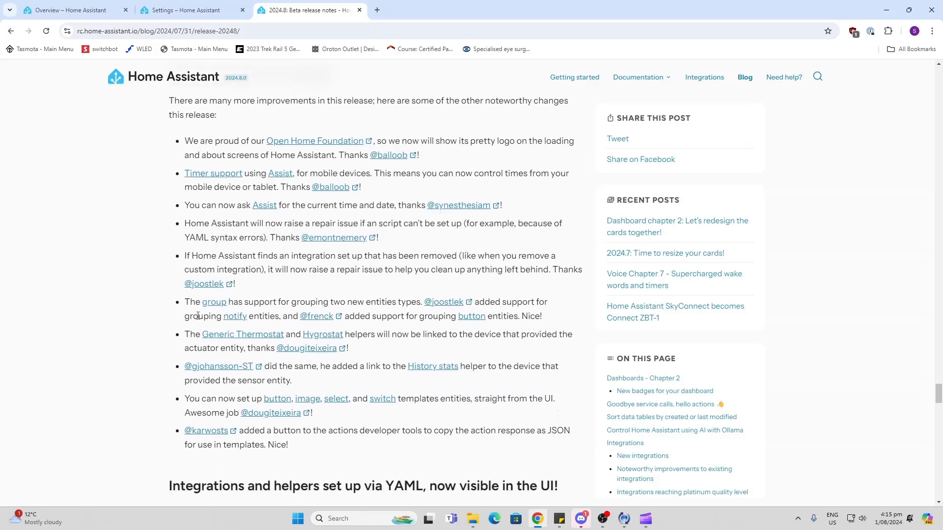
mouse_move(269, 337)
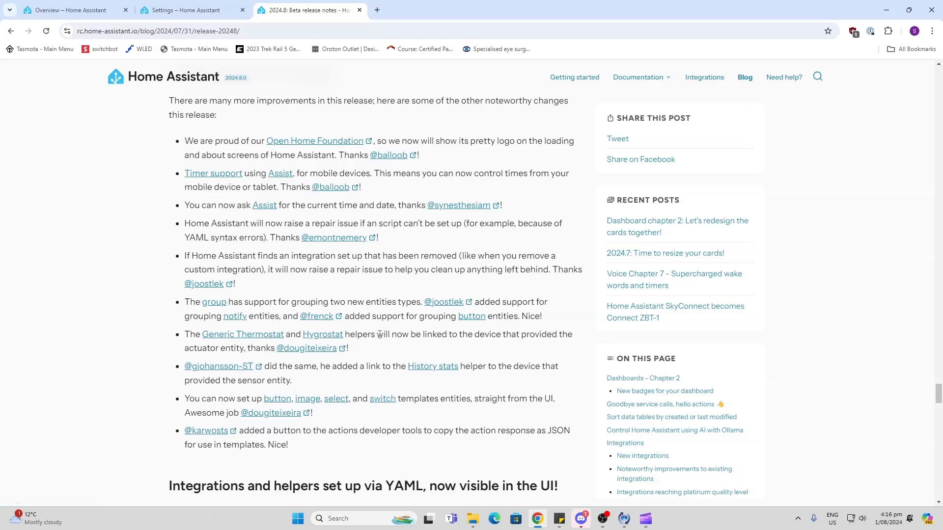
mouse_move(382, 386)
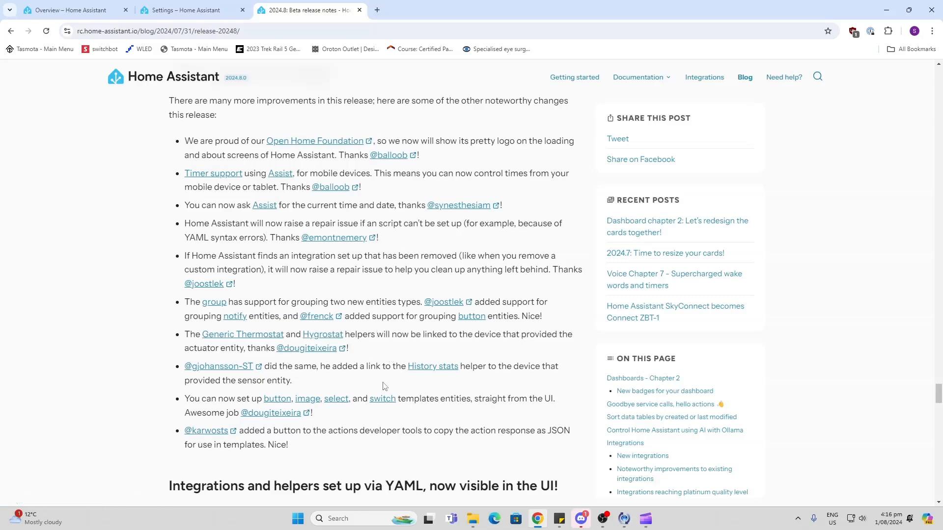
scroll(down, 3)
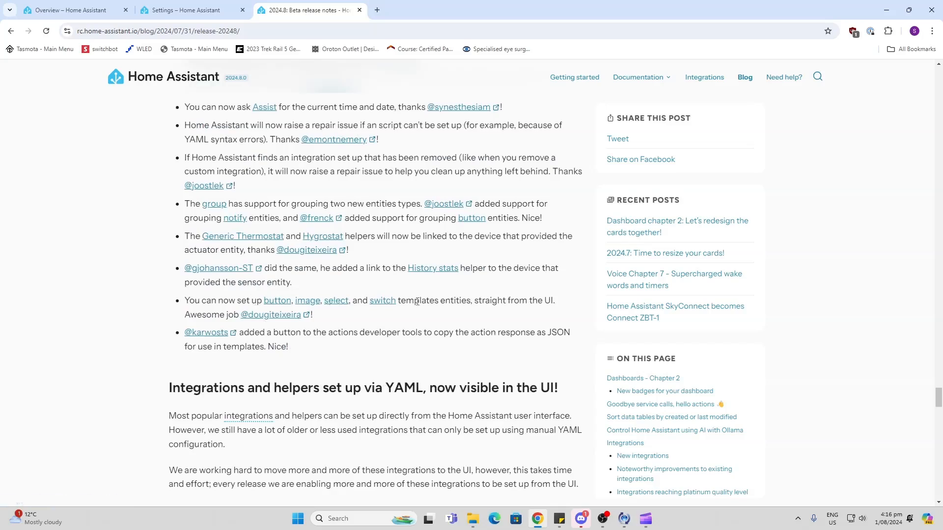
scroll(down, 3)
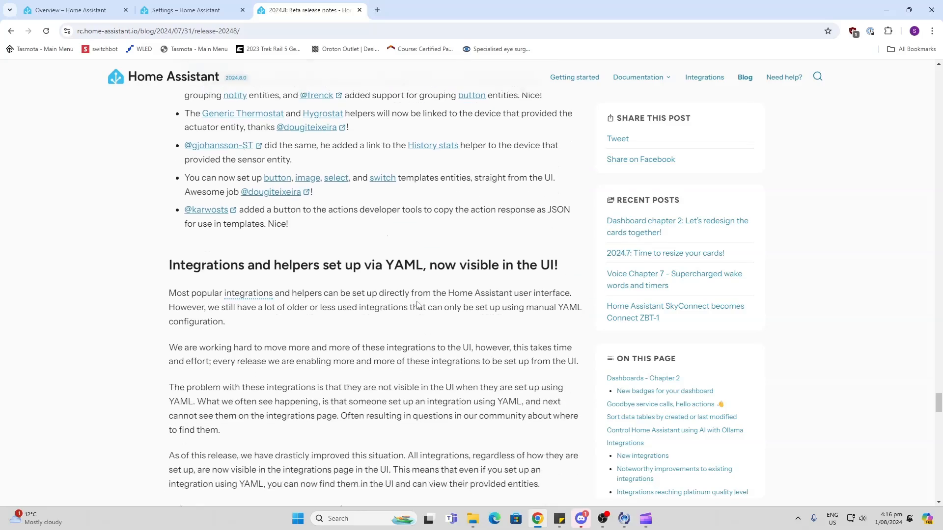
Scroll past the YAML integrations section to the Recorder, BlinkStick and Bluesound backward-incompatible entries.
scroll(down, 3)
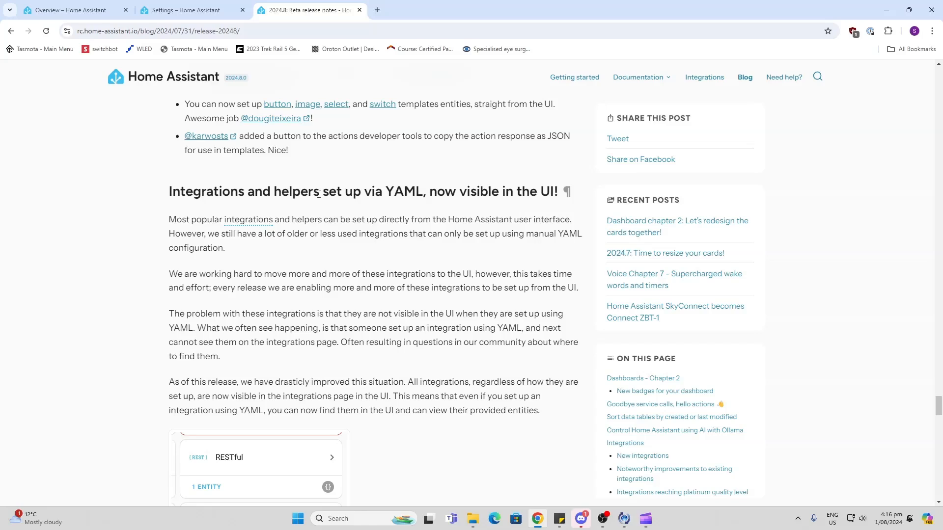
scroll(down, 3)
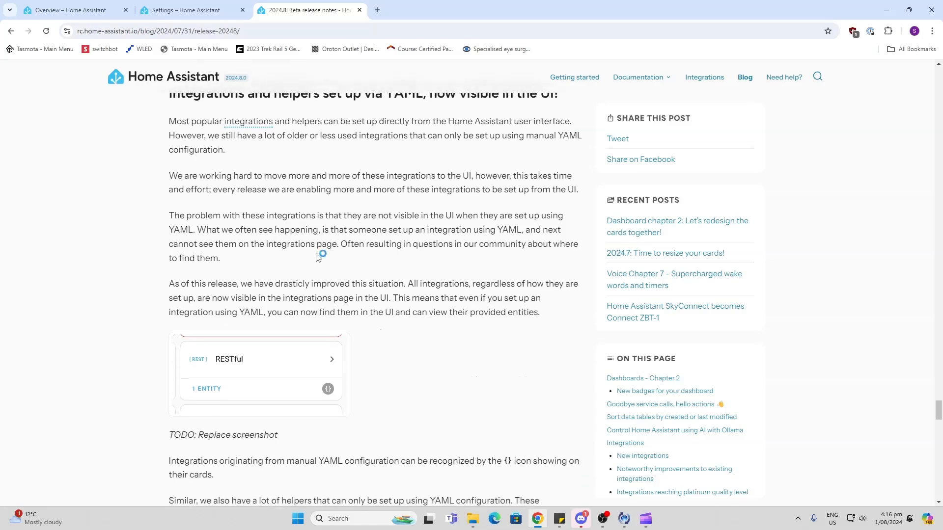
scroll(down, 3)
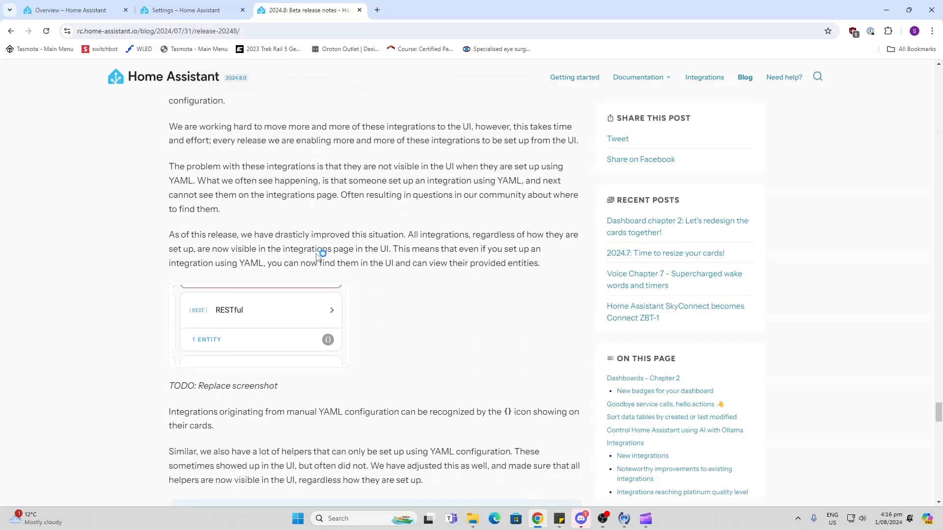
scroll(down, 3)
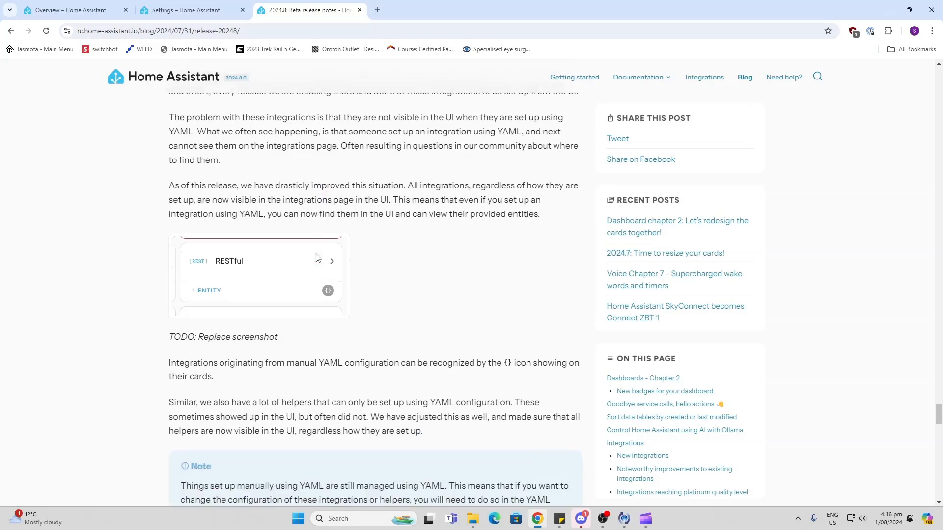
scroll(down, 3)
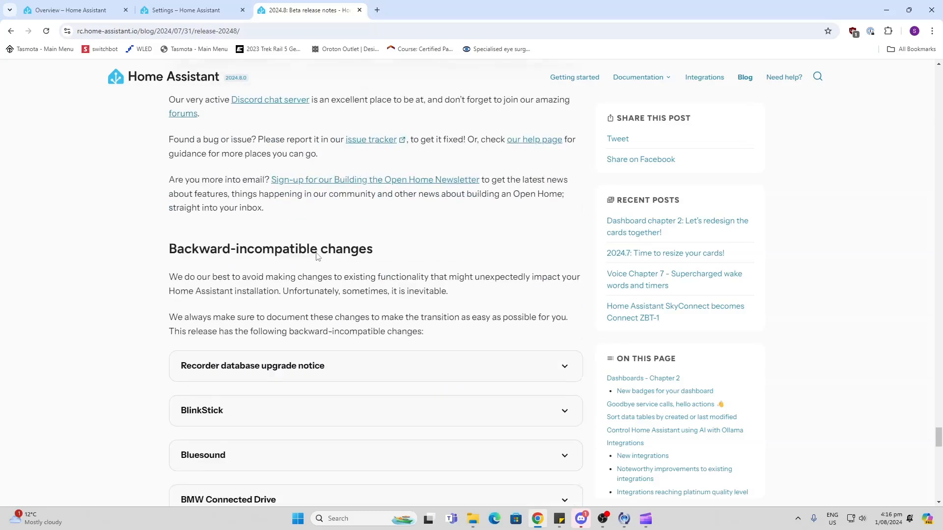
scroll(down, 3)
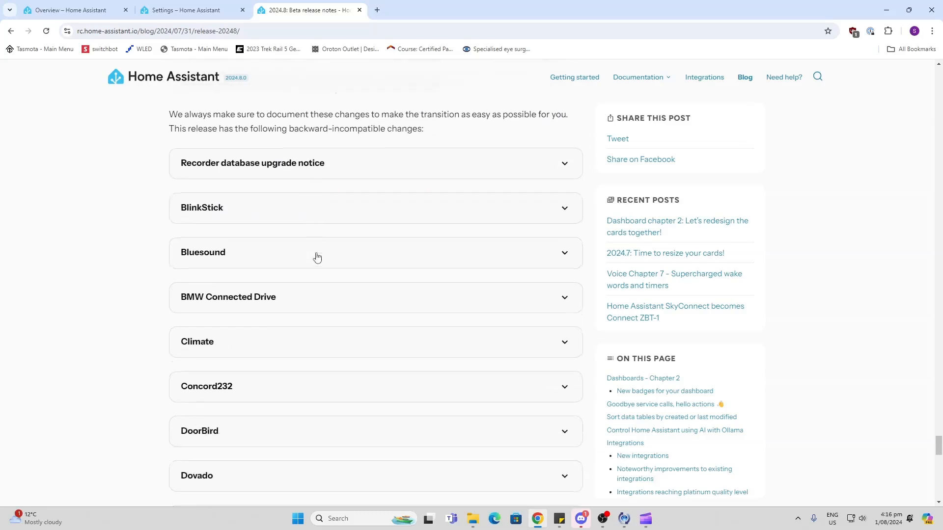